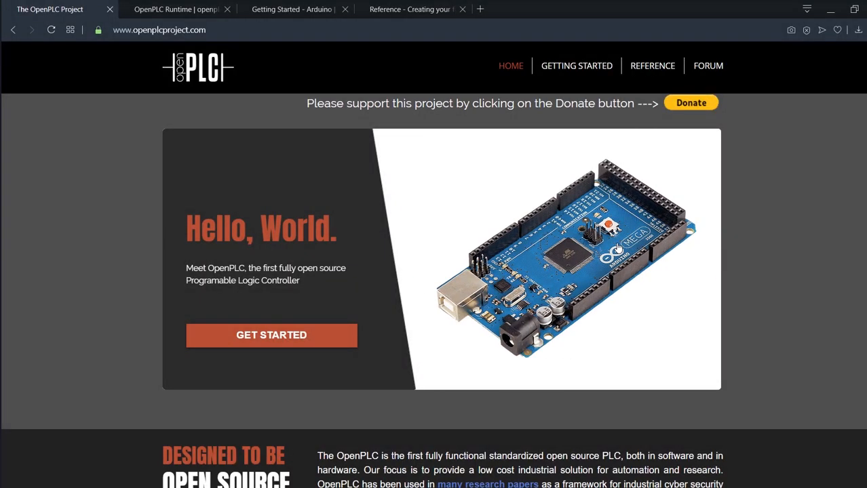
Open the Windows soft-PLC installation guide from the Runtime platforms page.
click(177, 9)
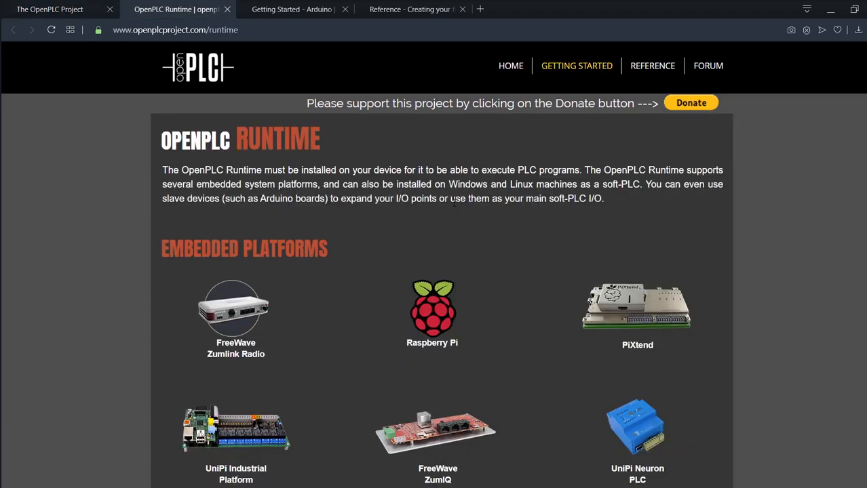
scroll(down, 3)
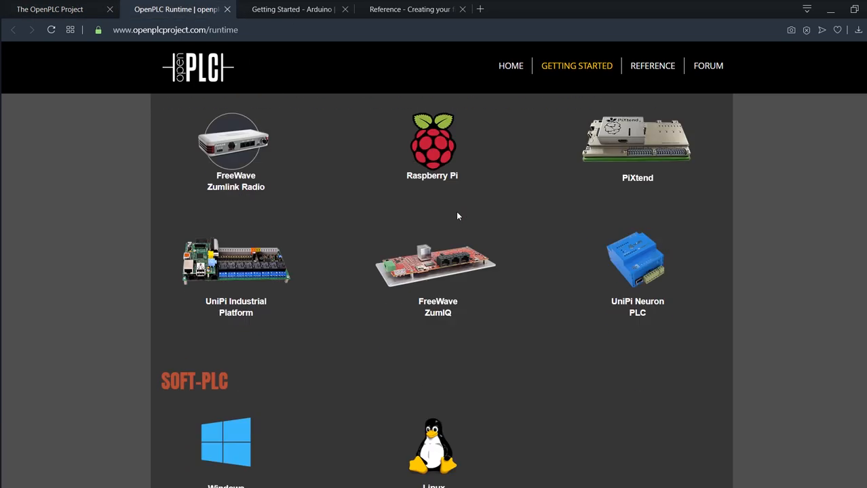
scroll(down, 3)
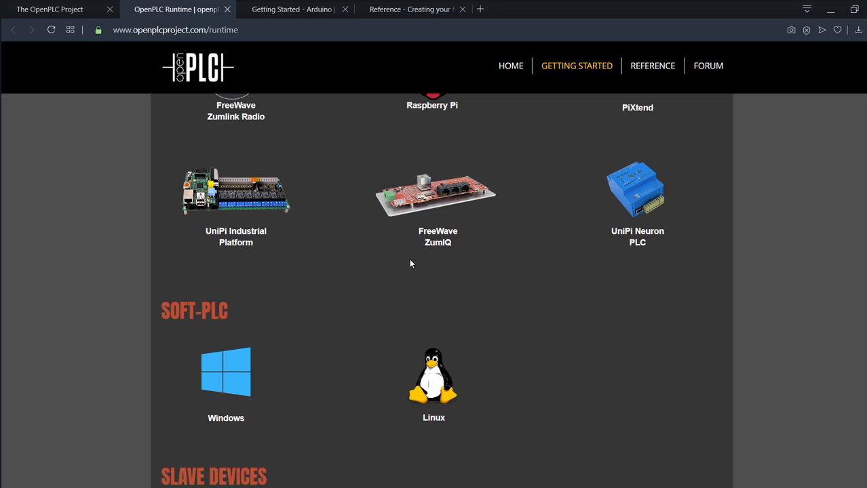
mouse_move(238, 374)
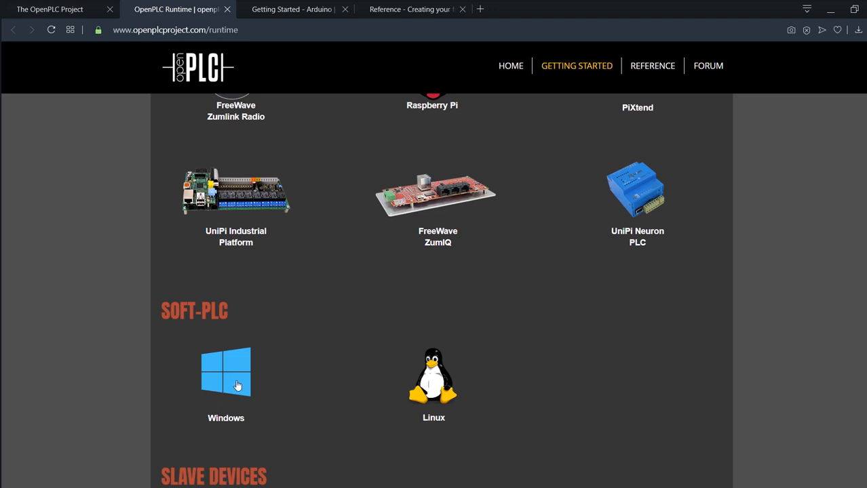
mouse_move(581, 357)
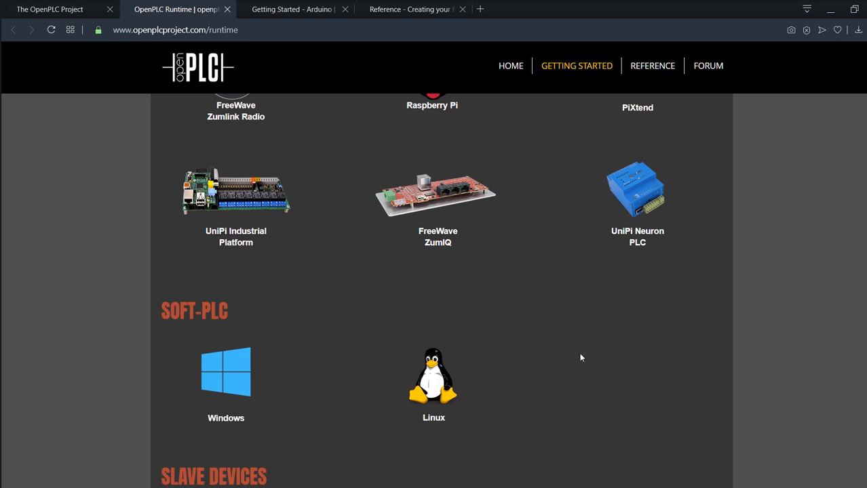
mouse_move(233, 376)
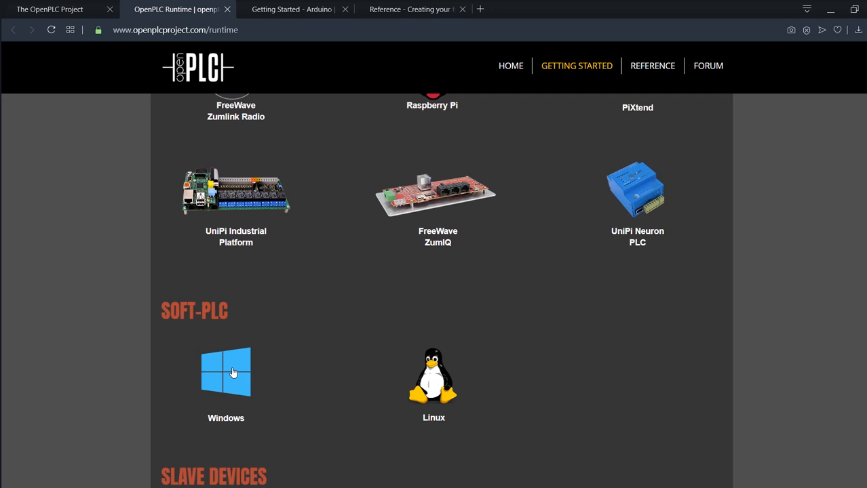
click(226, 371)
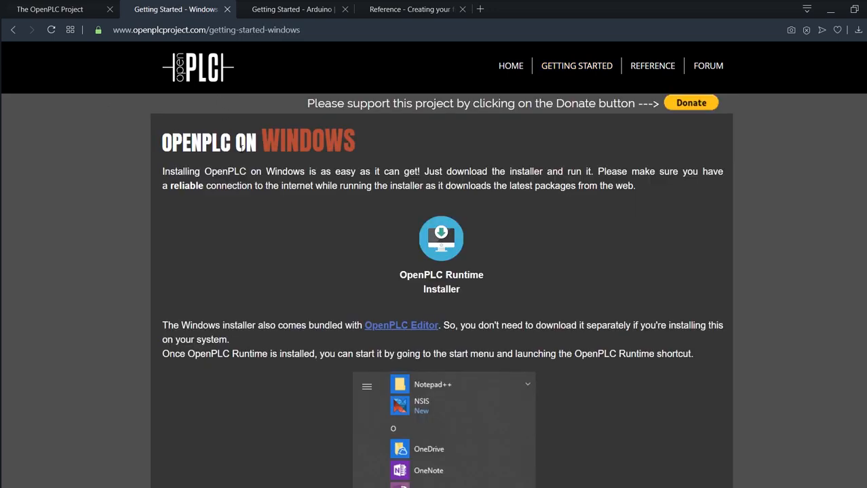
Open the OpenPLC Runtime Installer's Google Drive download page, then close that tab.
click(206, 30)
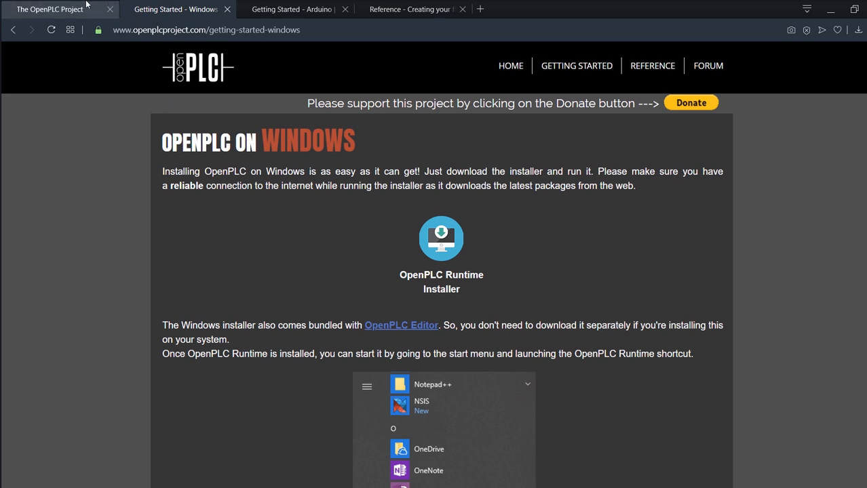
click(511, 66)
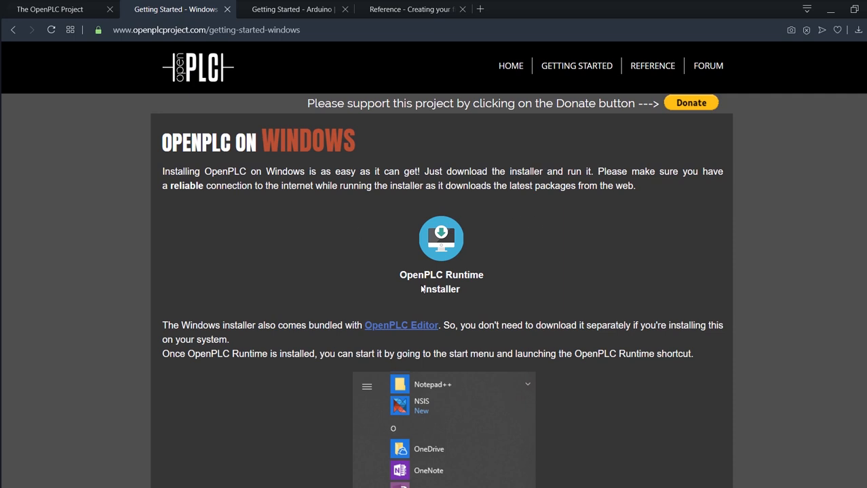
mouse_move(482, 278)
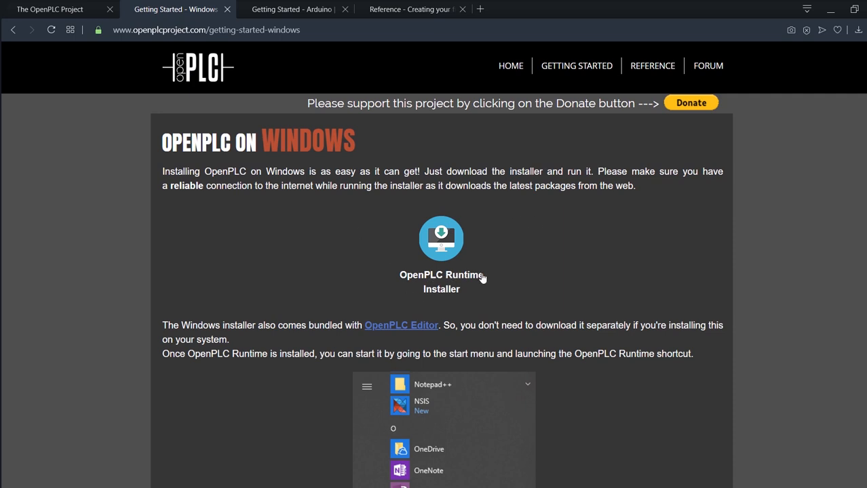
click(441, 238)
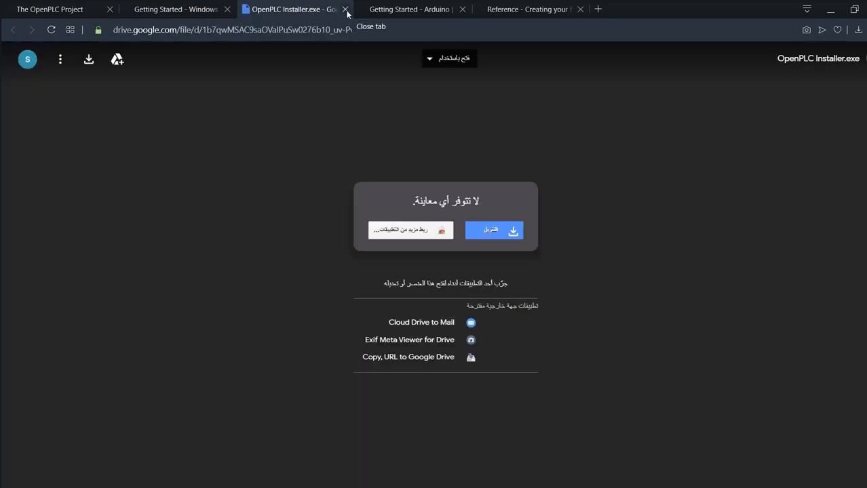
click(346, 9)
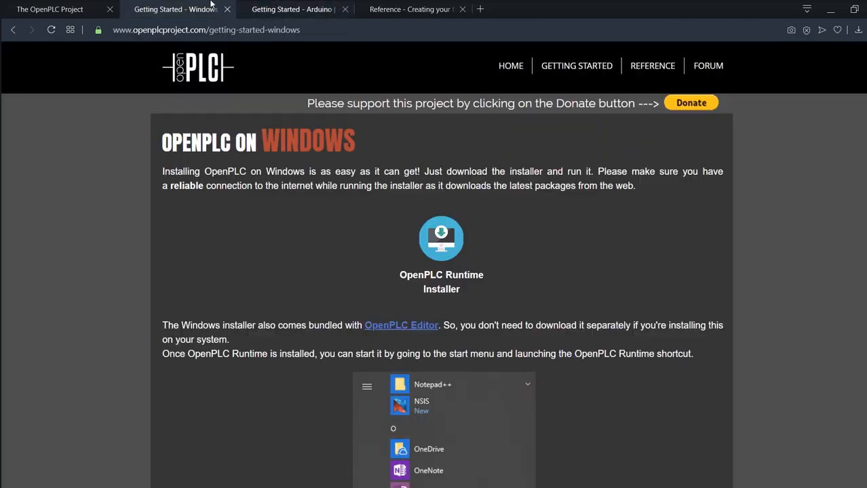
mouse_move(394, 236)
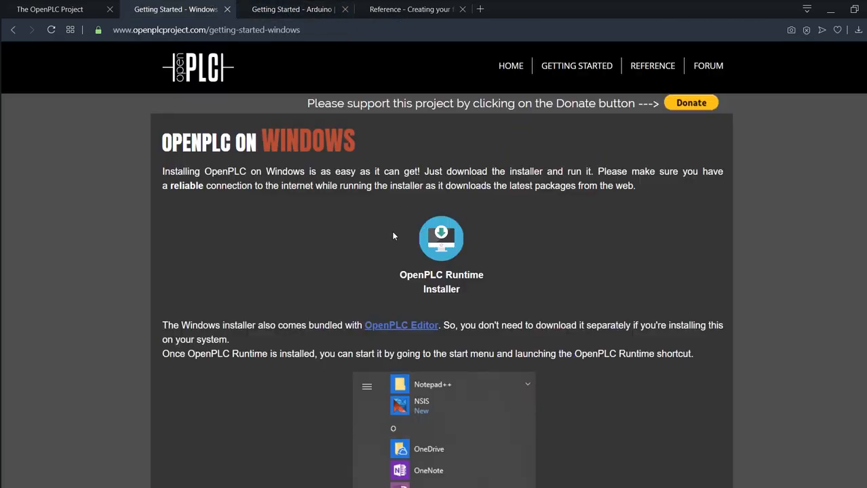
mouse_move(292, 9)
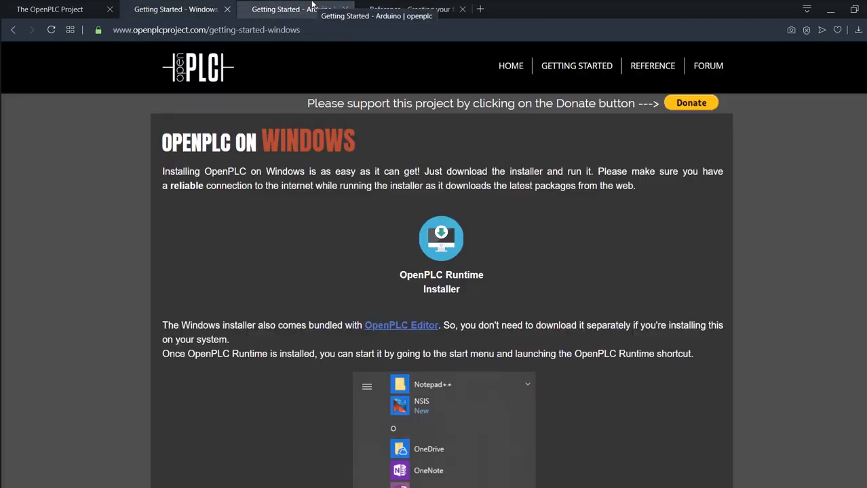
Open the Arduino and compatible boards guide and scroll to its firmware downloads.
click(292, 9)
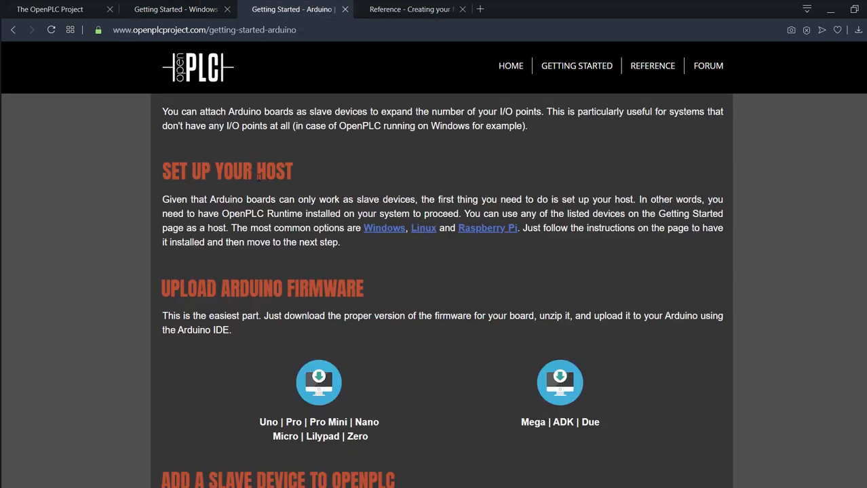
mouse_move(173, 9)
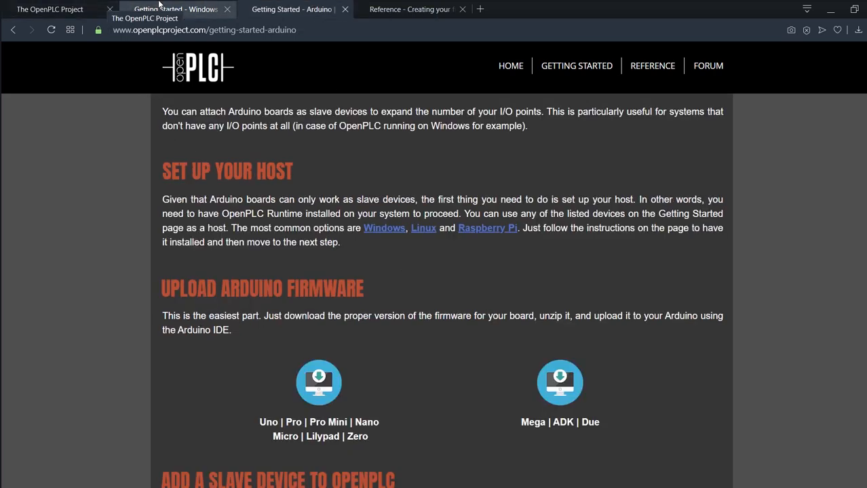
click(174, 9)
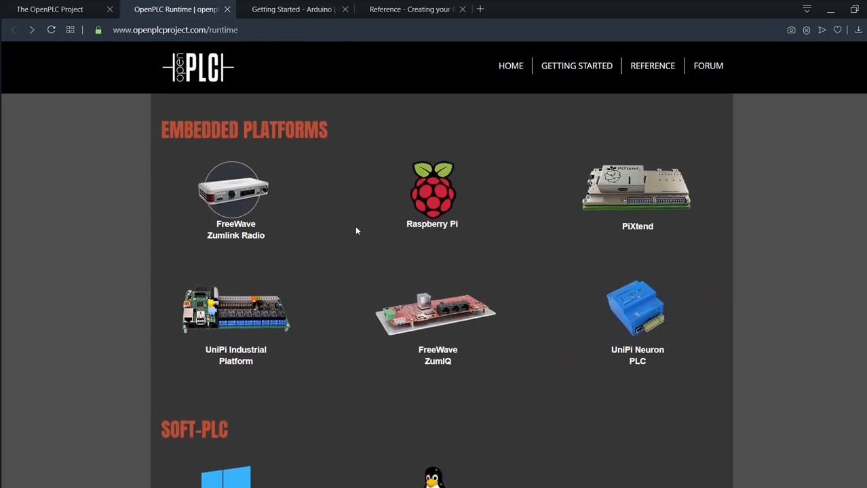
mouse_move(606, 342)
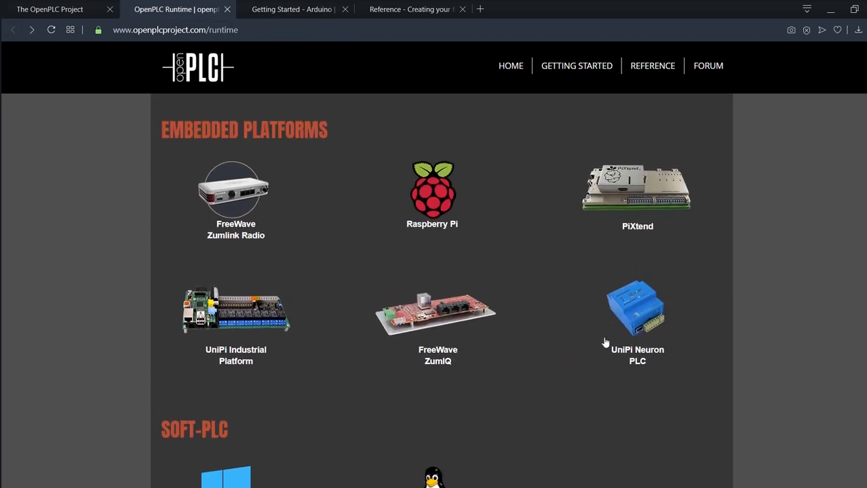
scroll(down, 3)
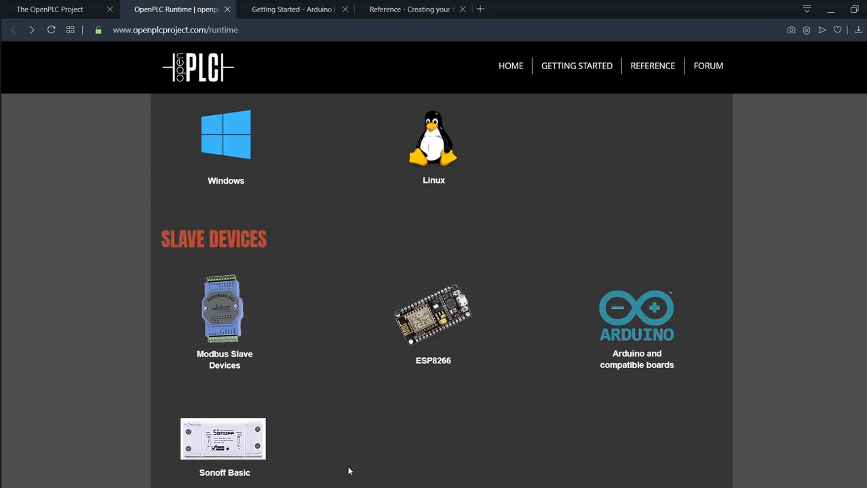
click(636, 317)
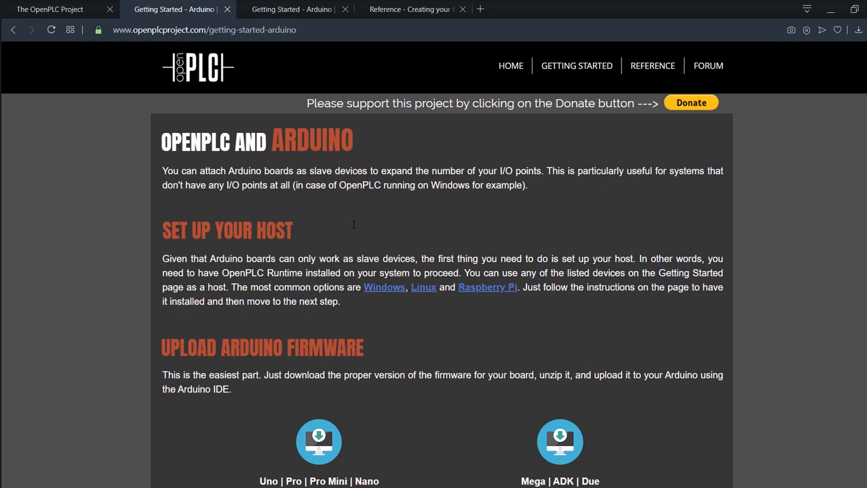
scroll(down, 3)
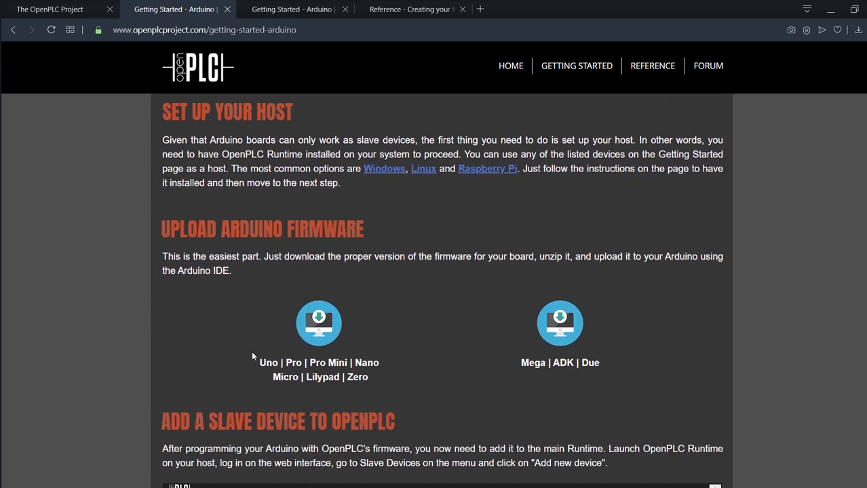
mouse_move(650, 324)
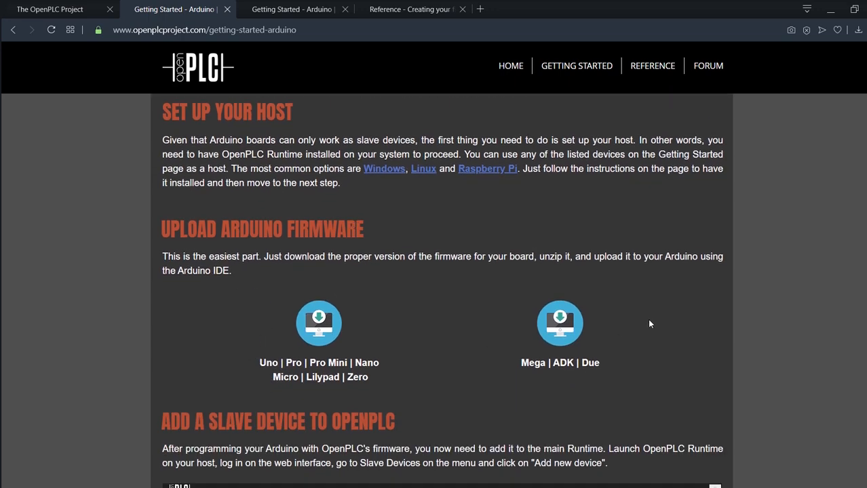
mouse_move(700, 281)
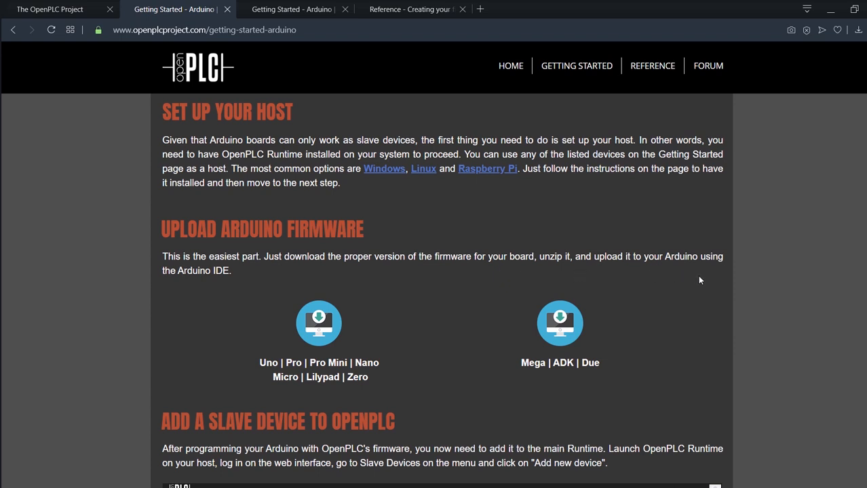
mouse_move(526, 362)
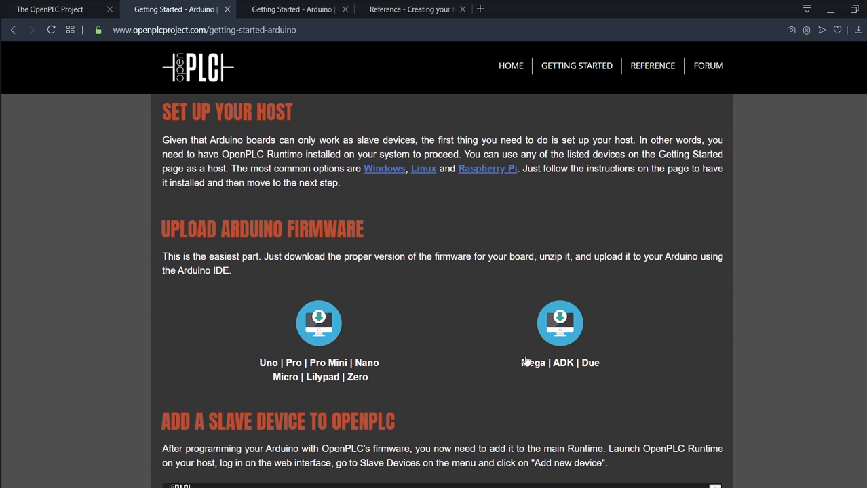
mouse_move(269, 366)
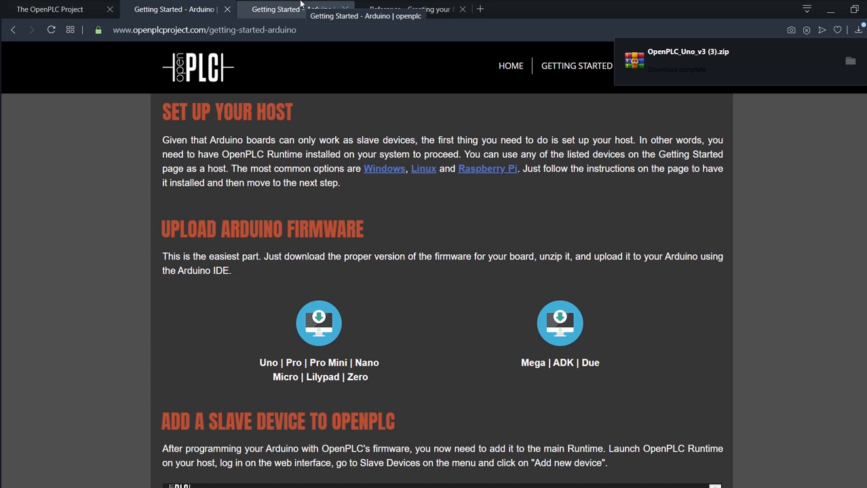
mouse_move(695, 96)
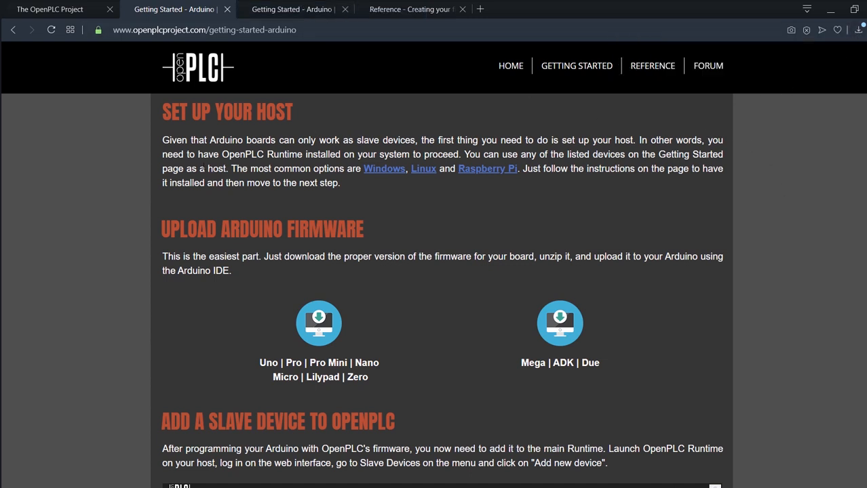
mouse_move(391, 296)
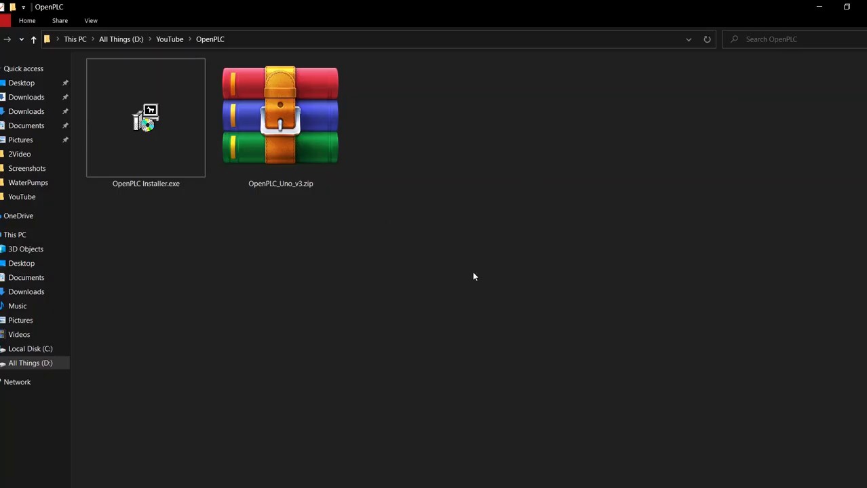
Launch and cancel OpenPLC Installer.exe, then extract OpenPLC_Uno_v3.zip into the current folder.
click(146, 119)
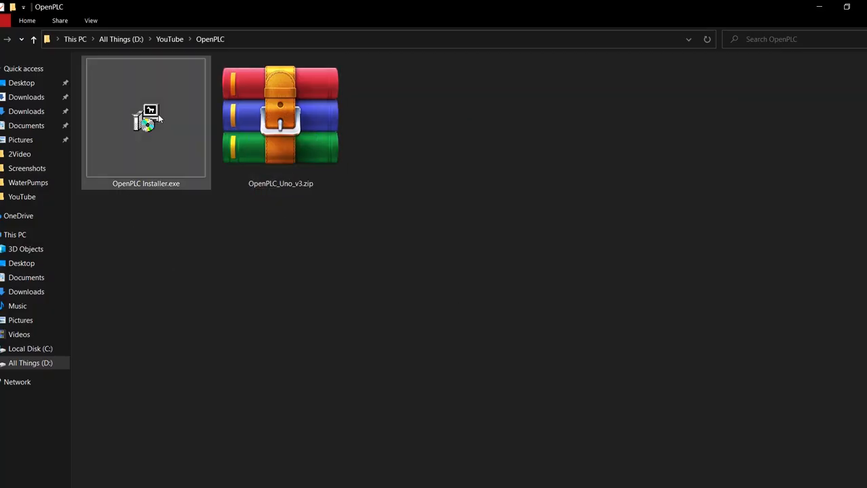
click(146, 119)
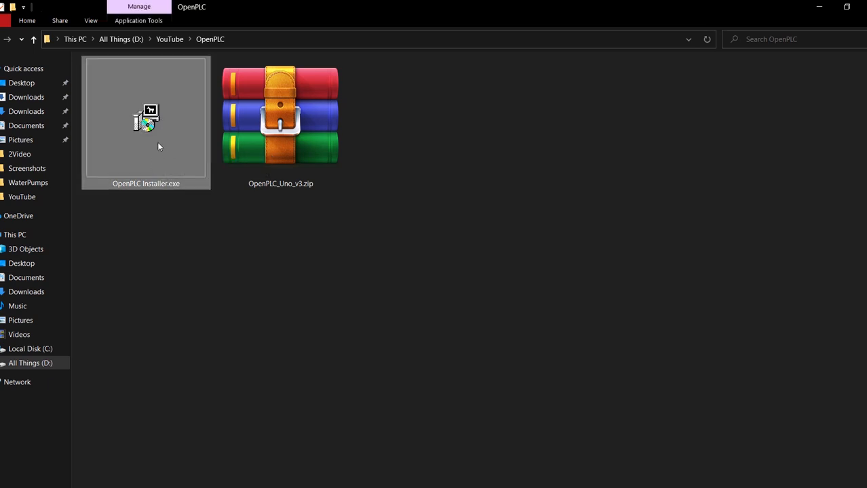
double_click(146, 119)
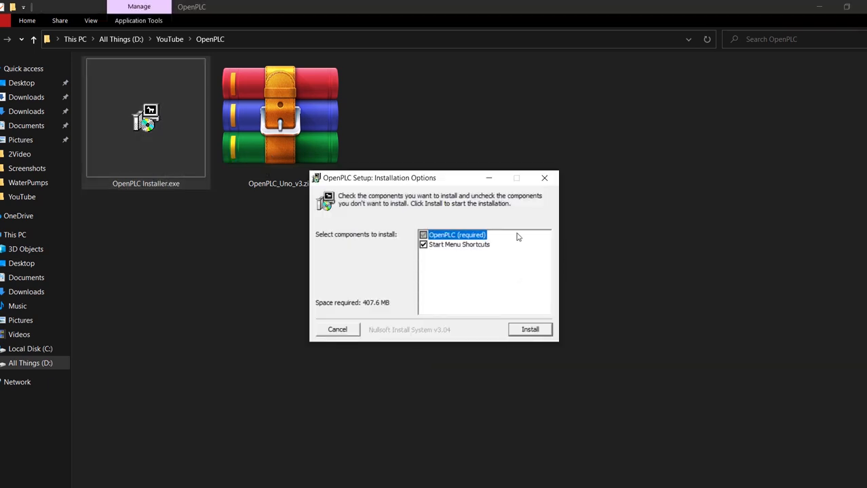
mouse_move(544, 177)
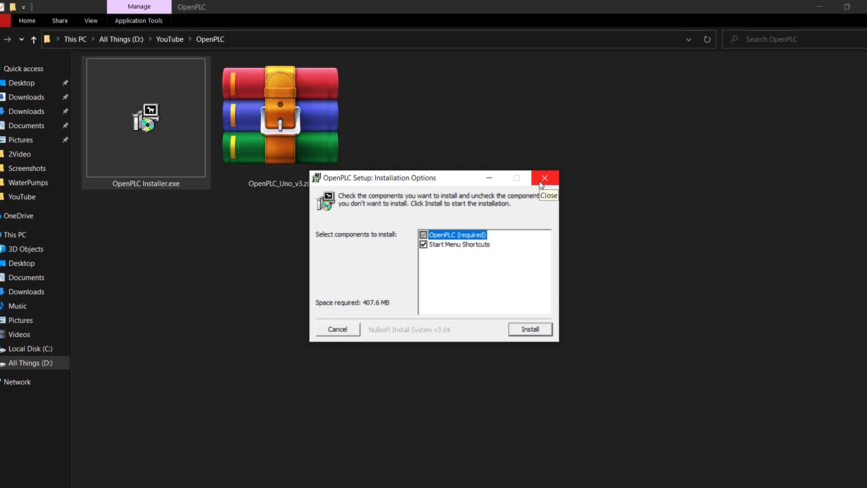
click(545, 178)
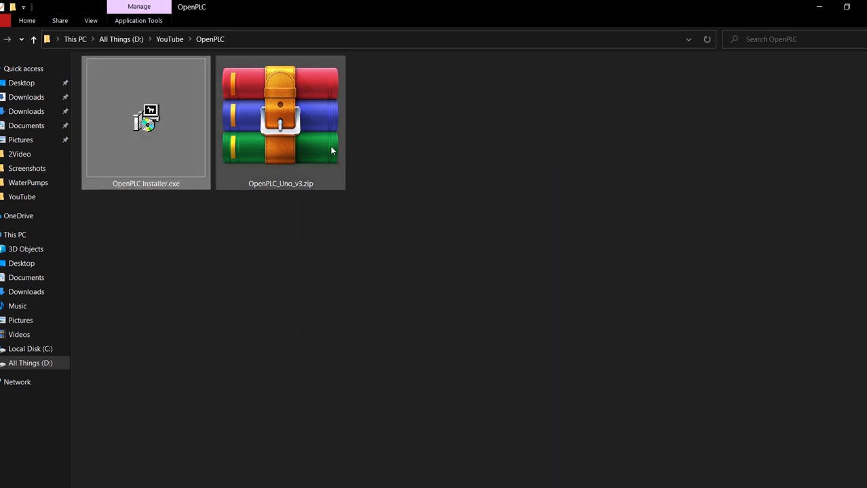
click(280, 116)
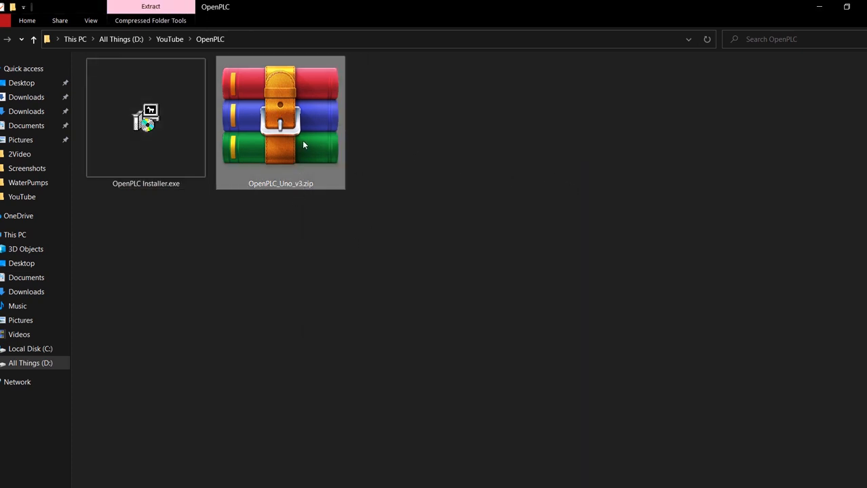
mouse_move(303, 145)
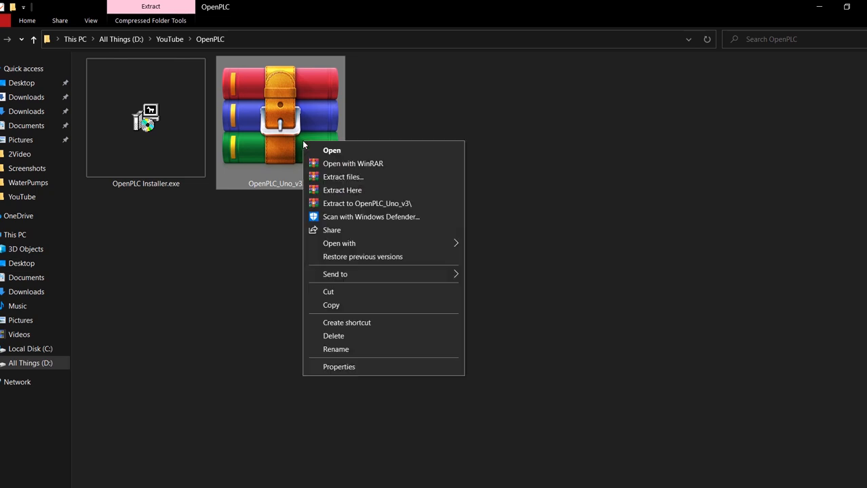
click(364, 193)
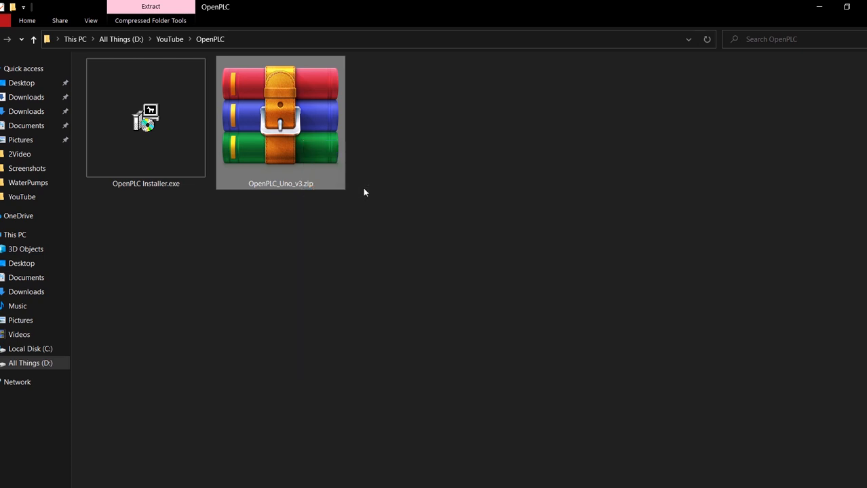
Inspect the OpenPLC_Uno folder inside the zip archive in WinRAR, then close the viewer.
double_click(280, 119)
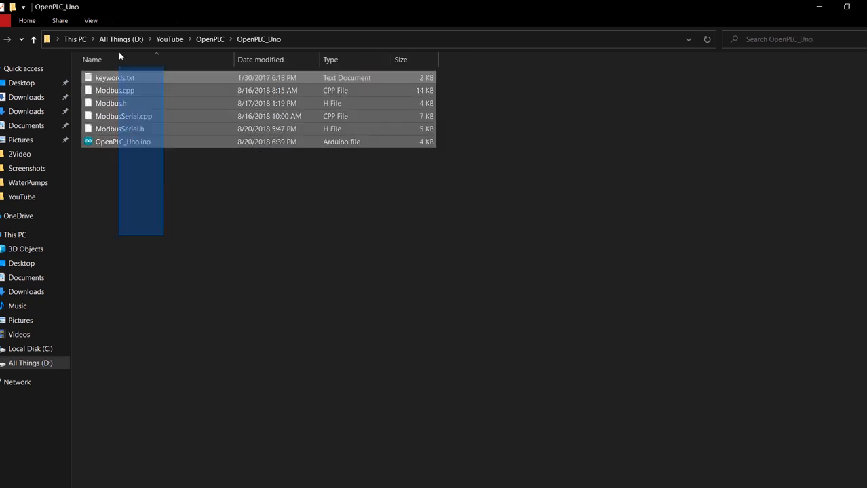
click(210, 39)
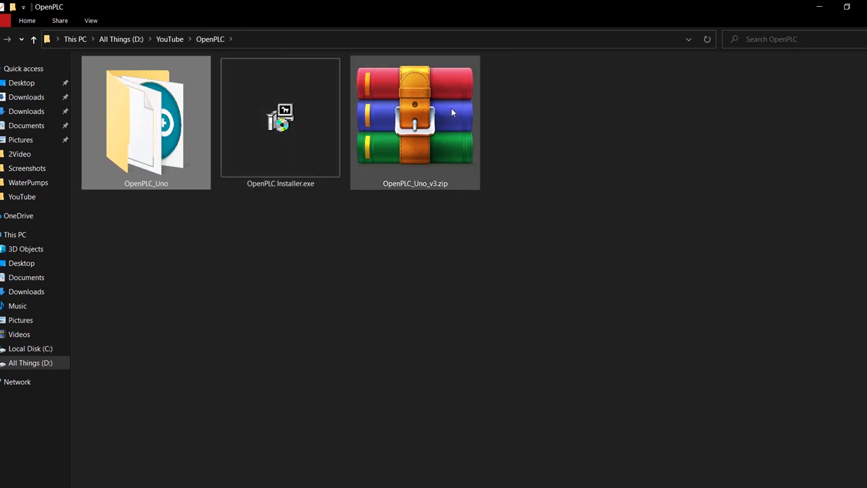
double_click(415, 112)
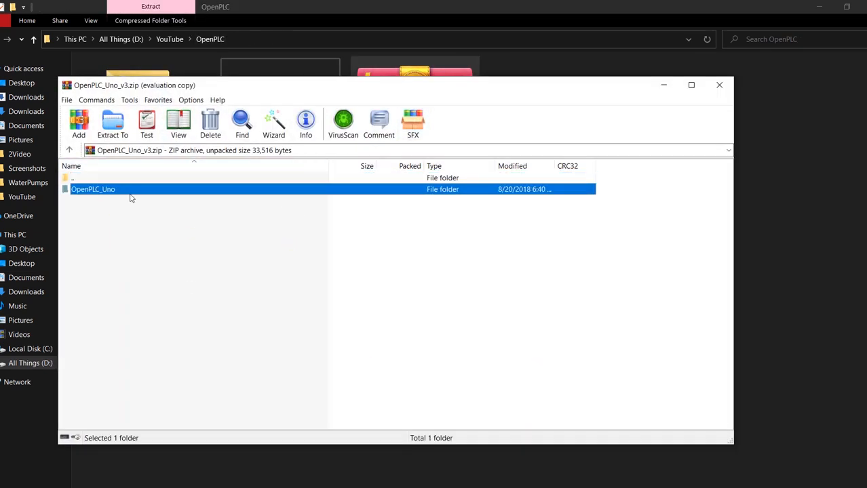
double_click(93, 189)
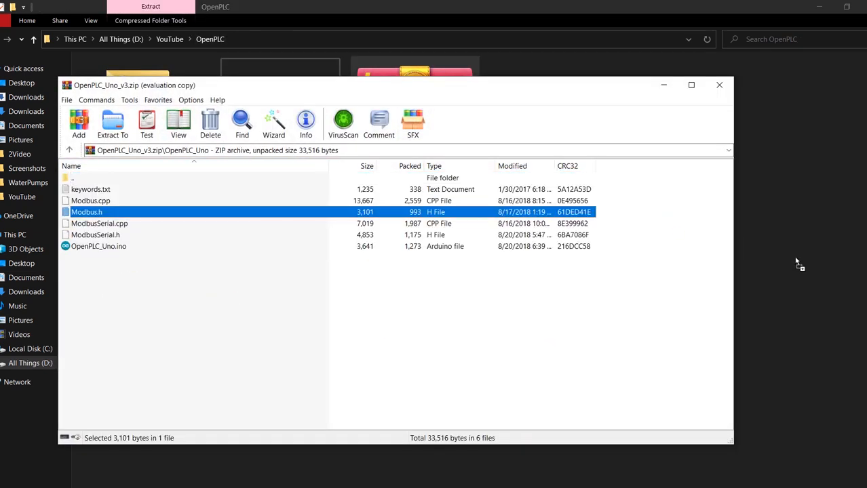
mouse_move(711, 93)
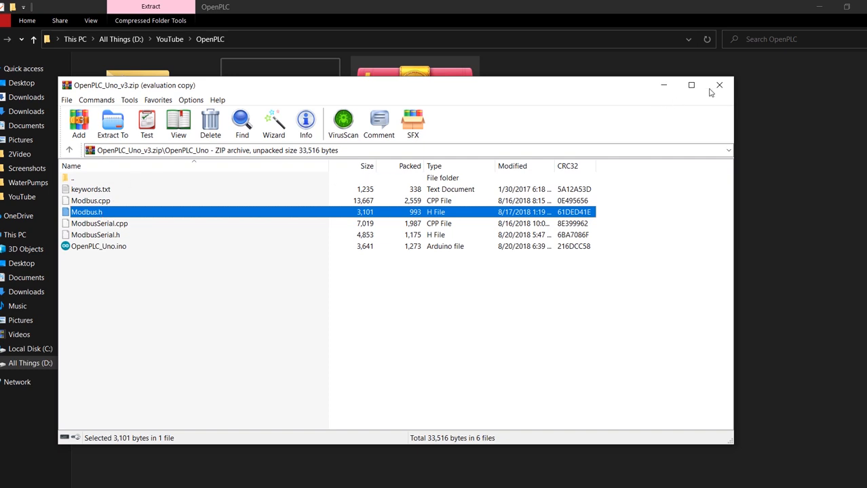
click(719, 85)
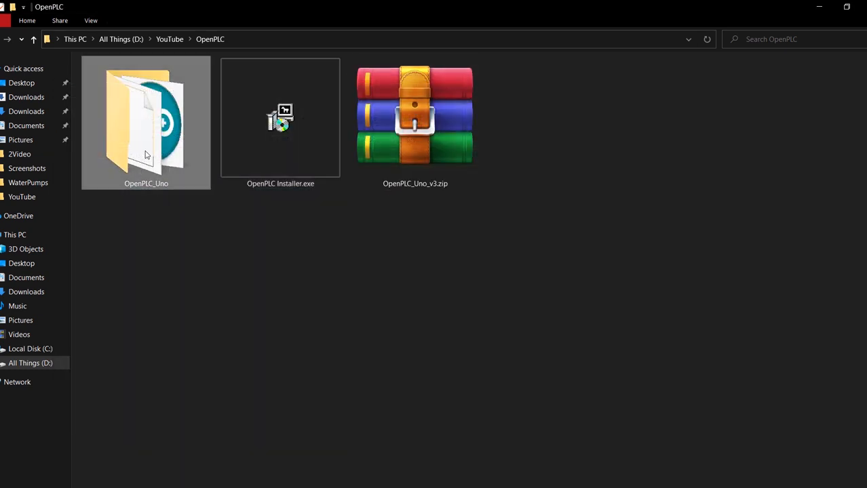
Open the extracted OpenPLC_Uno folder with its sketch and Modbus sources.
double_click(146, 122)
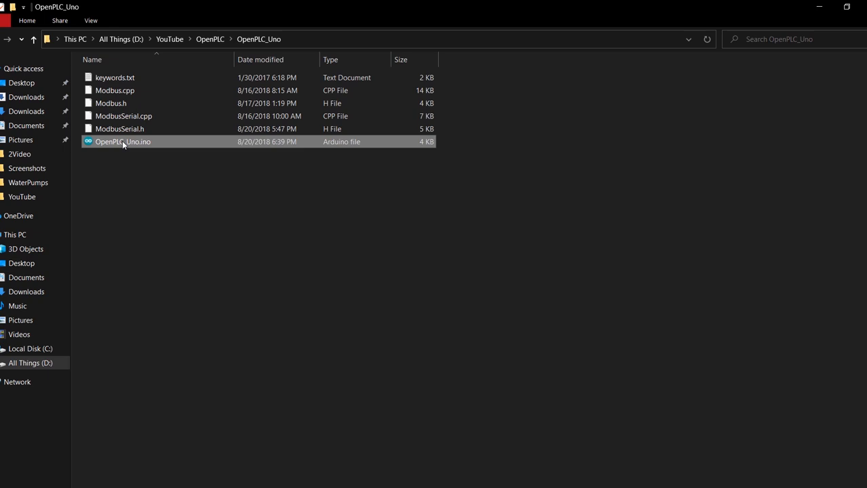
mouse_move(108, 184)
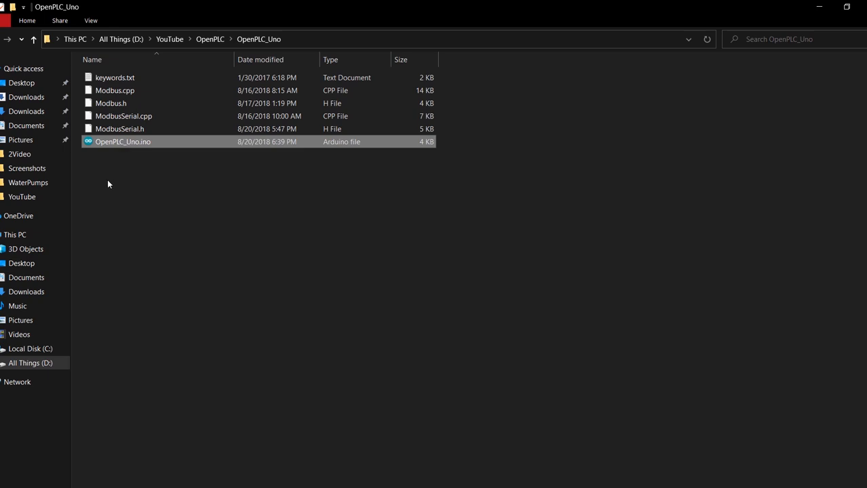
click(144, 188)
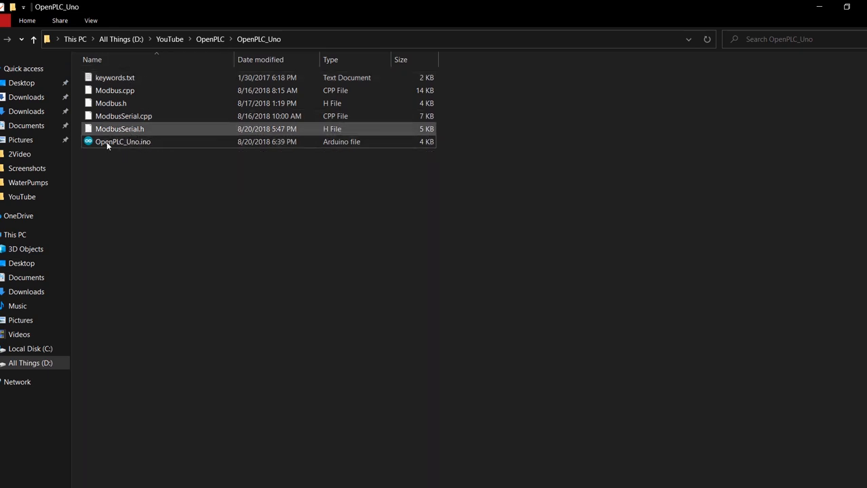
click(122, 142)
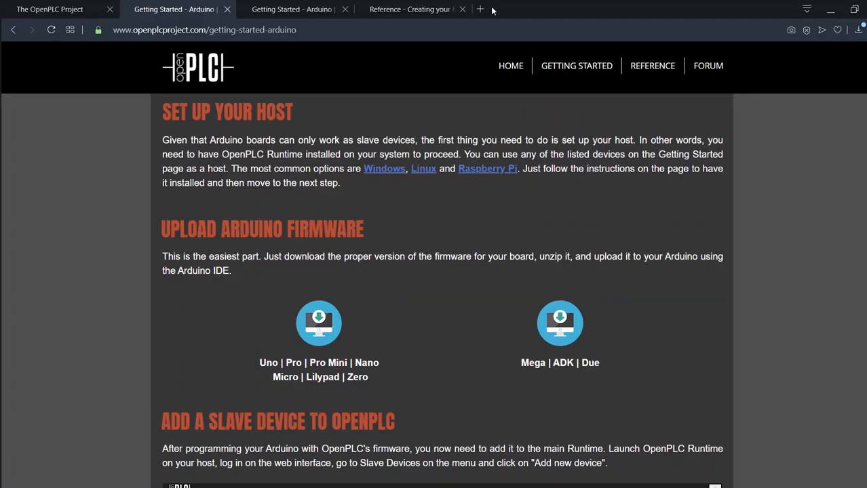
Search for 'arduino ide' in a new browser tab.
click(480, 9)
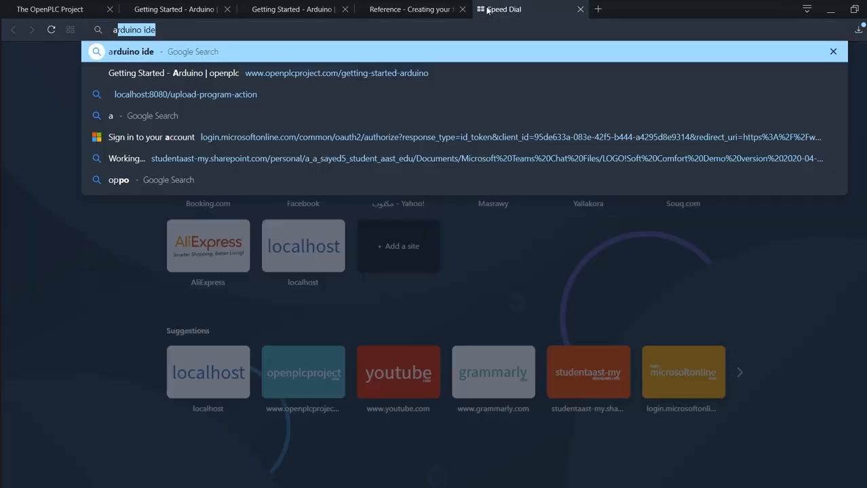
key(Return)
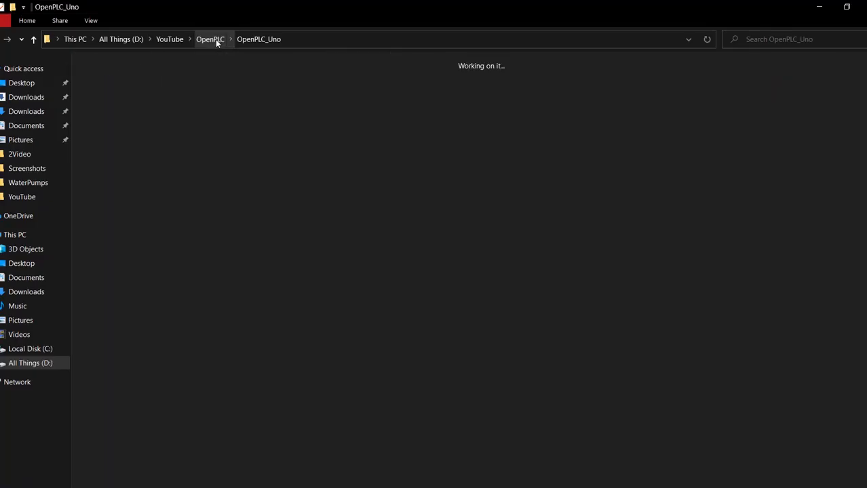
Open OpenPLC_Uno.ino in Arduino IDE, upload it to the Uno, and close the IDE.
click(210, 39)
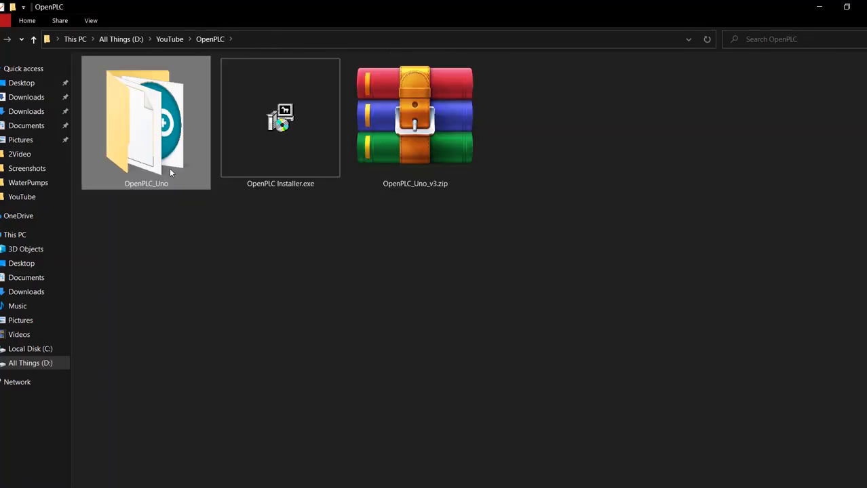
double_click(146, 123)
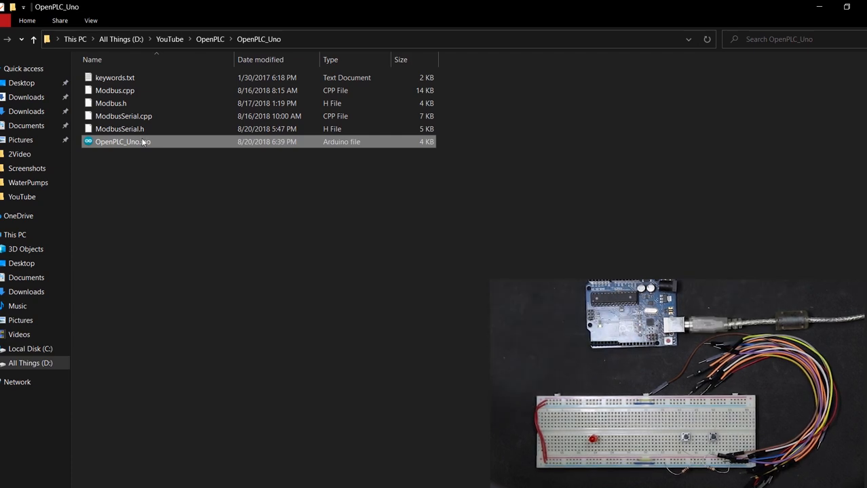
double_click(122, 142)
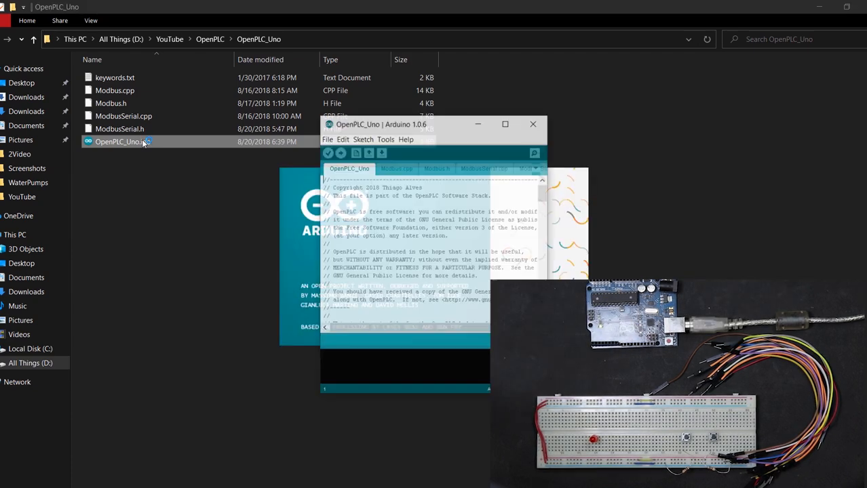
click(385, 138)
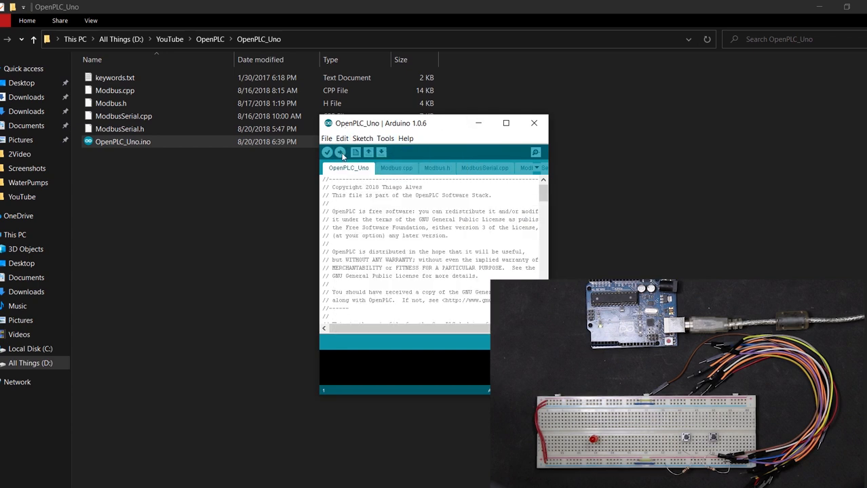
click(340, 152)
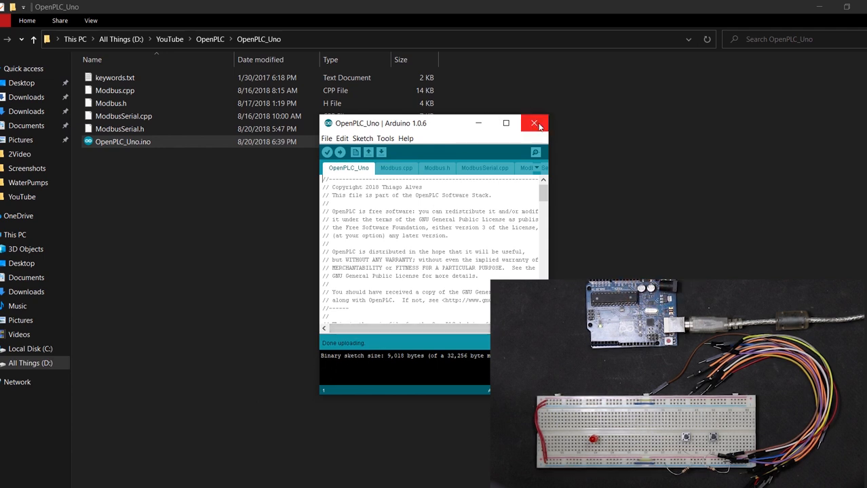
click(534, 124)
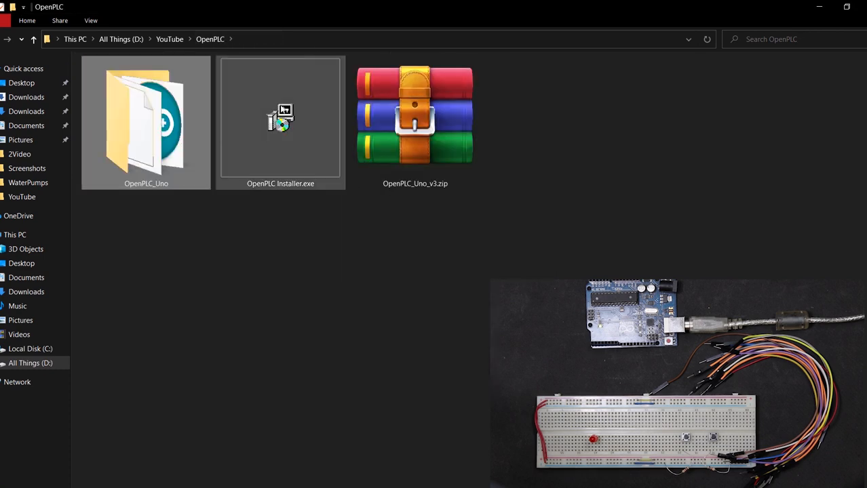
Select the 134 MB OpenPLC Installer.exe in the OpenPLC folder.
click(280, 122)
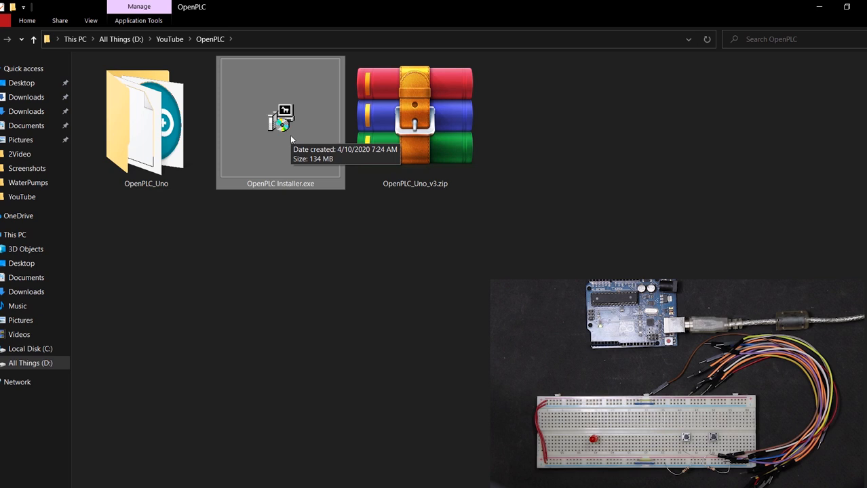
mouse_move(303, 233)
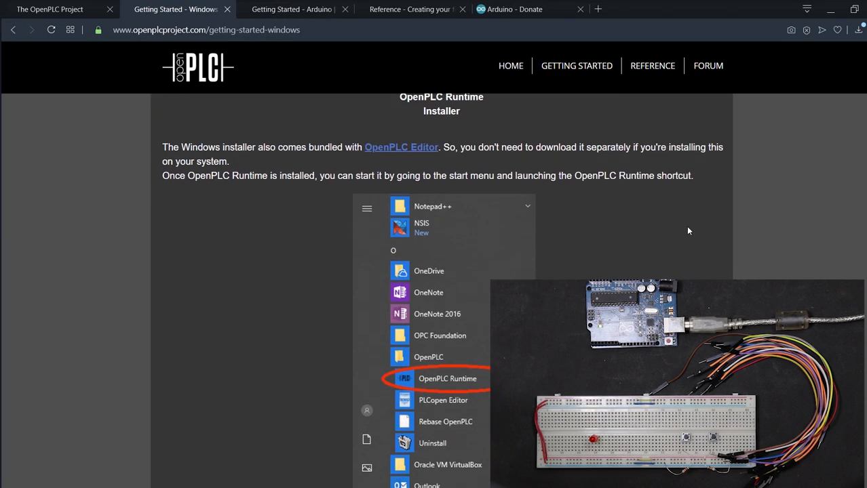
mouse_move(441, 224)
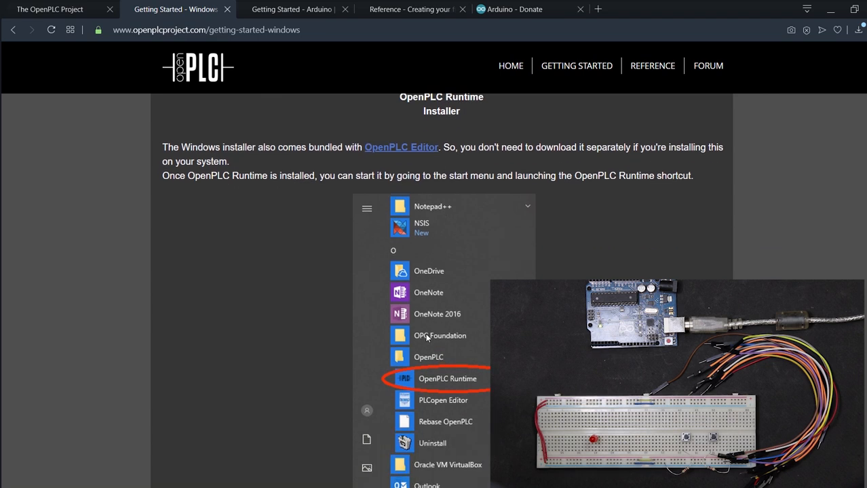
mouse_move(367, 346)
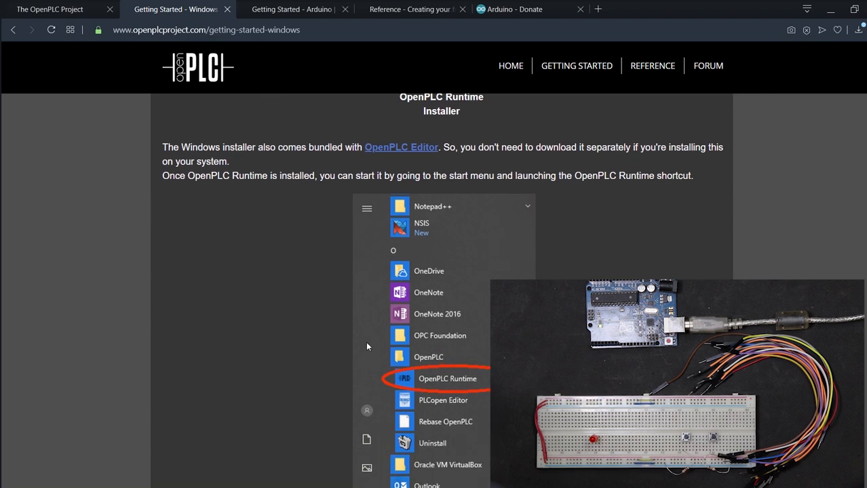
mouse_move(399, 358)
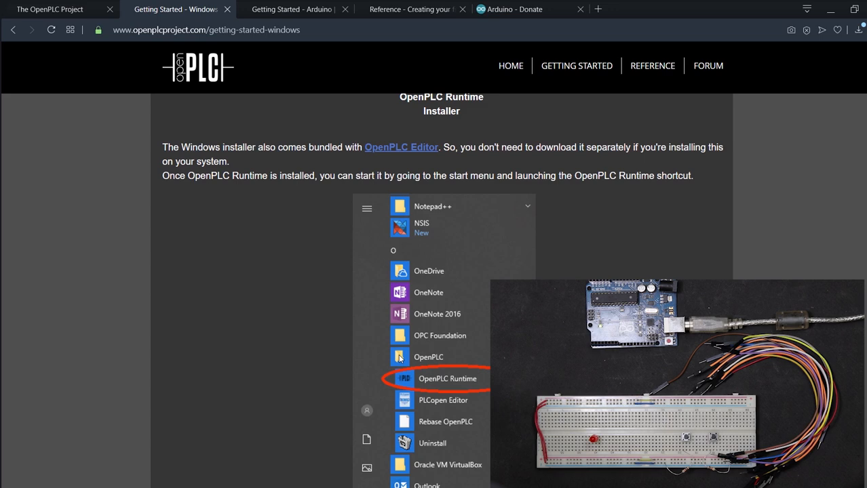
mouse_move(399, 358)
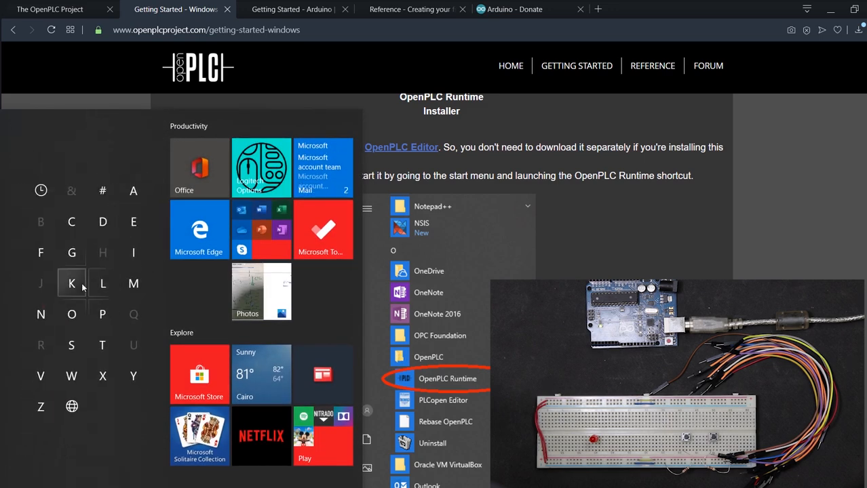
Launch OpenPLC Runtime from the Start menu's OpenPLC group, running the webserver on port 8080.
click(71, 314)
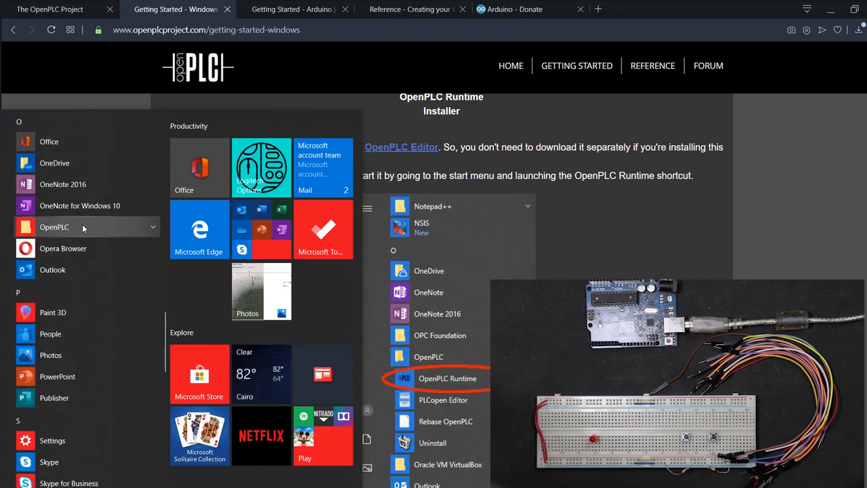
click(448, 379)
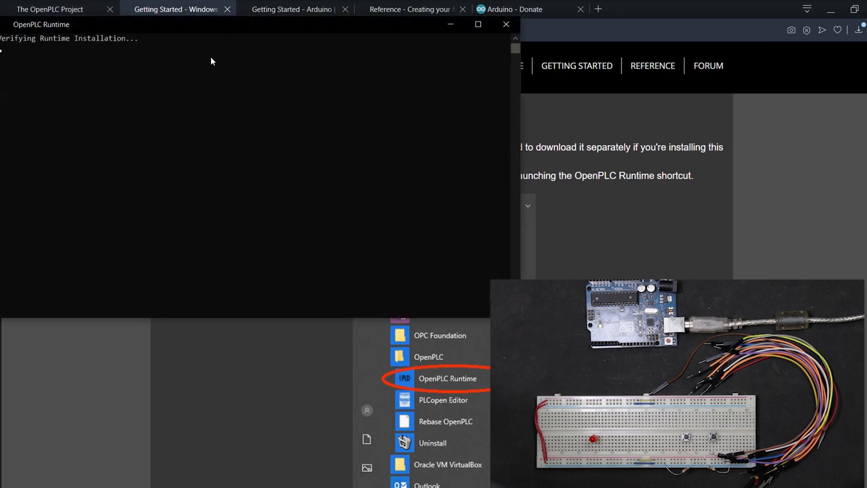
click(447, 379)
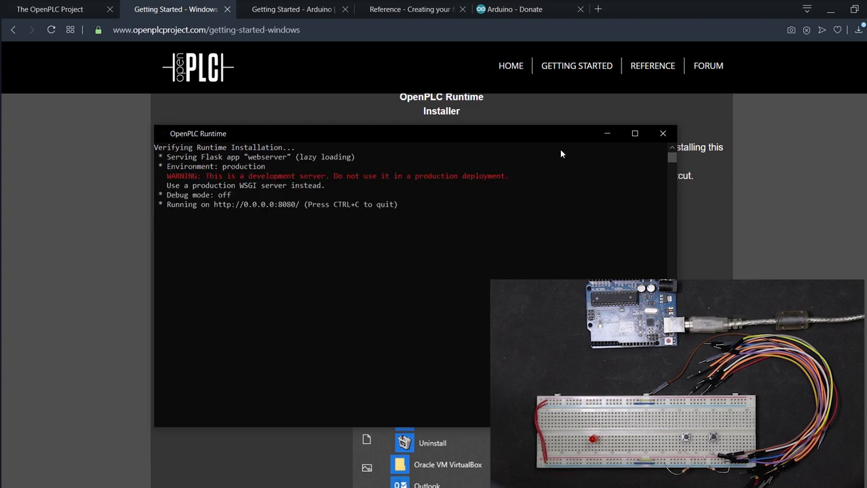
mouse_move(600, 146)
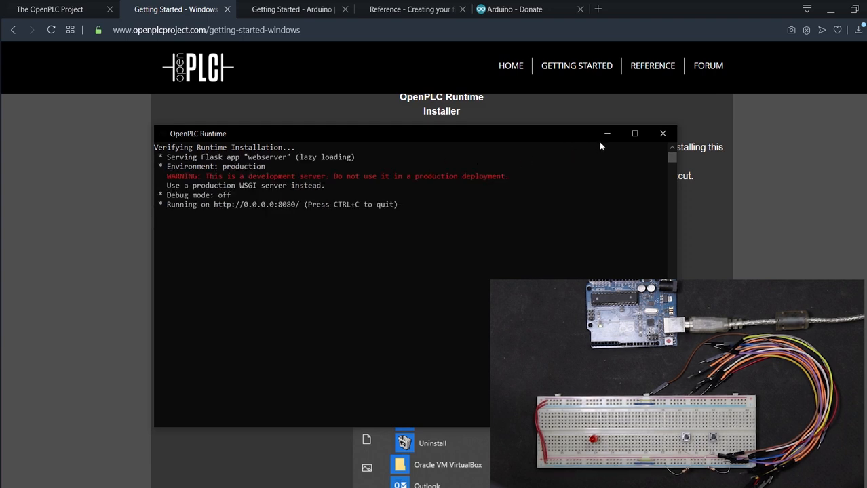
mouse_move(570, 140)
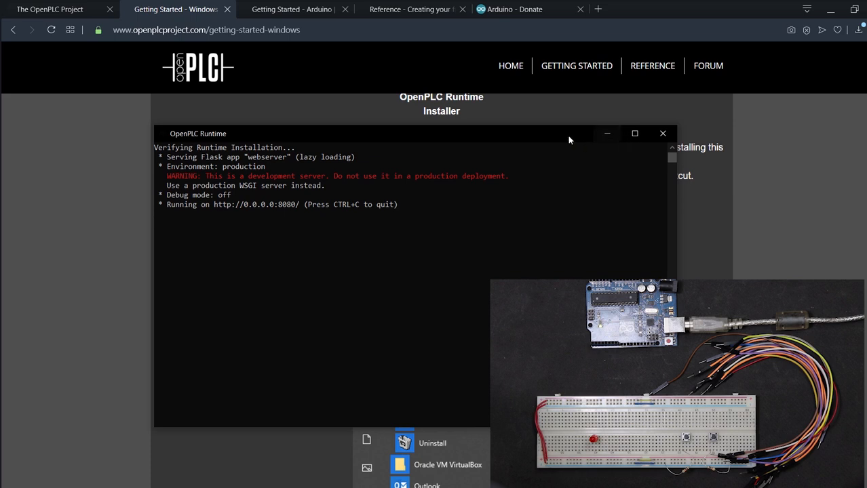
mouse_move(580, 143)
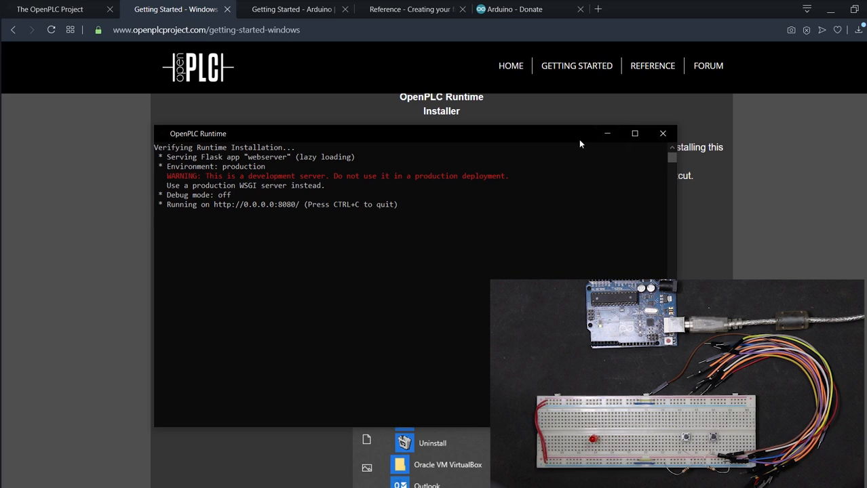
mouse_move(599, 174)
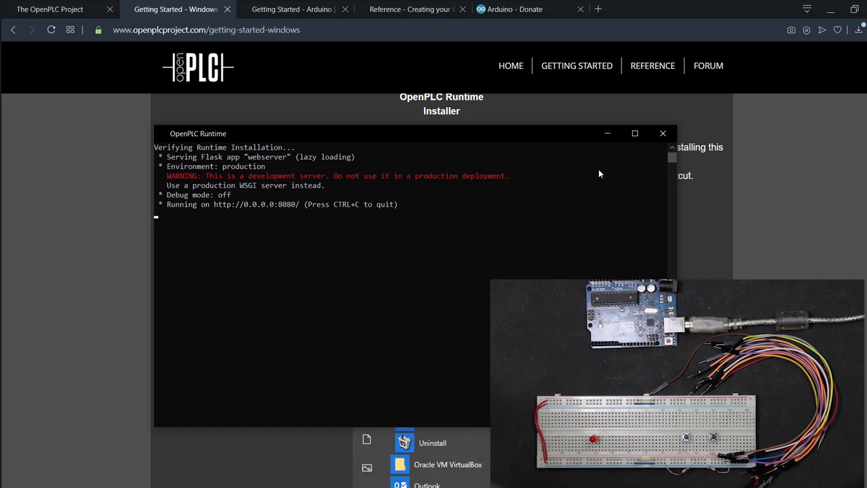
mouse_move(278, 218)
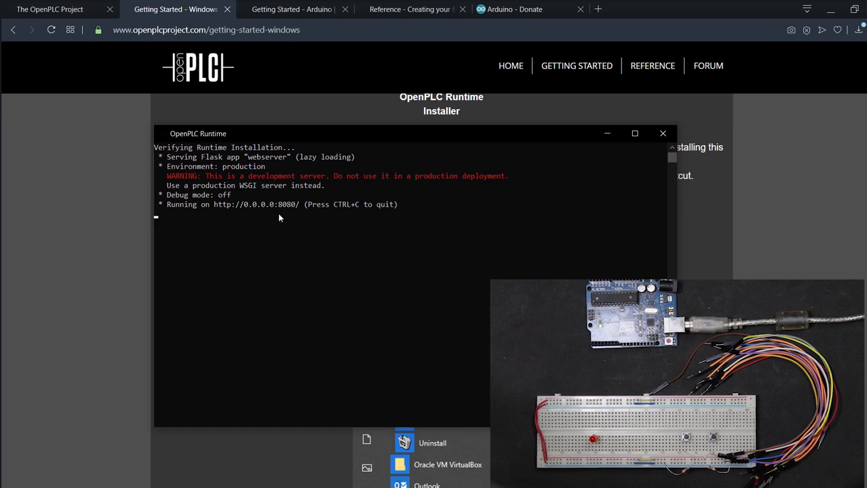
mouse_move(217, 213)
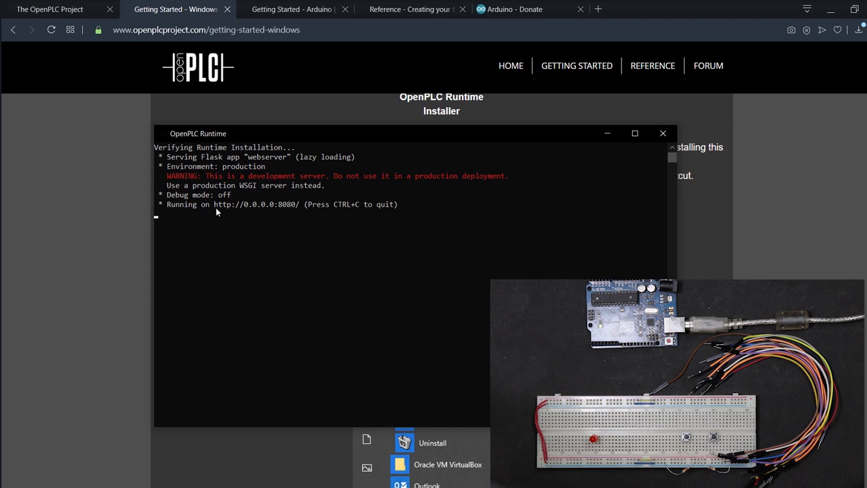
mouse_move(404, 217)
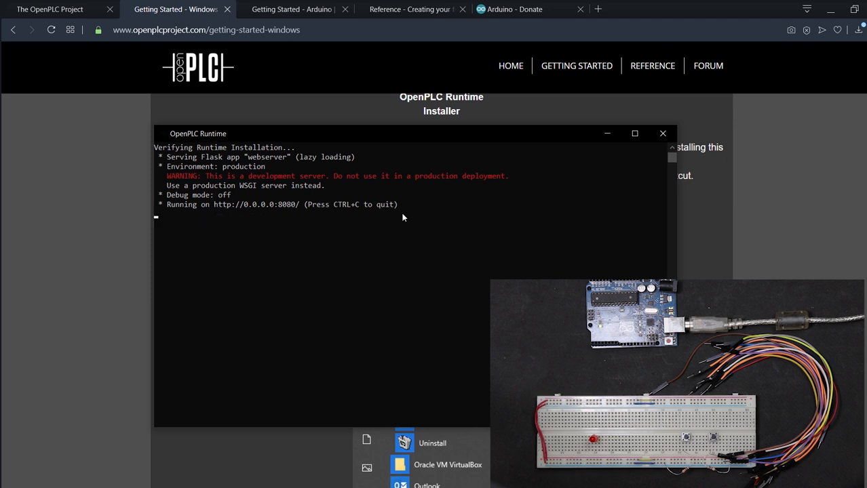
mouse_move(473, 225)
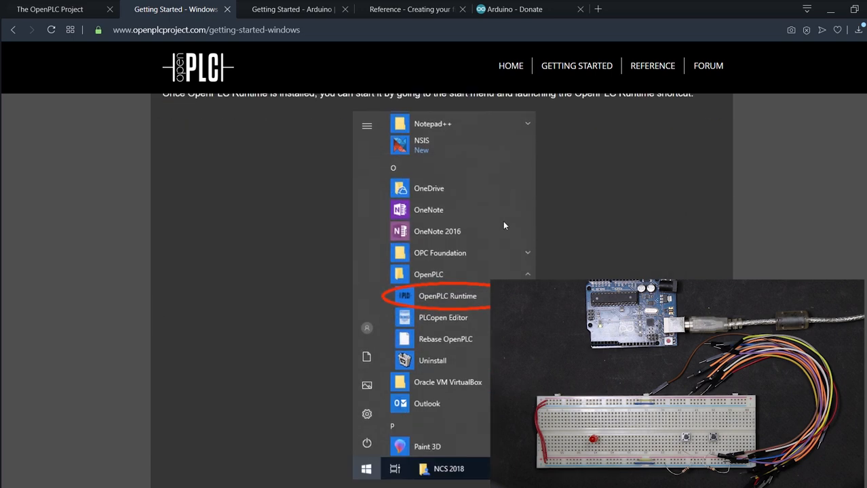
Scroll to the Running OpenPLC section and select the localhost:8080 address.
scroll(down, 3)
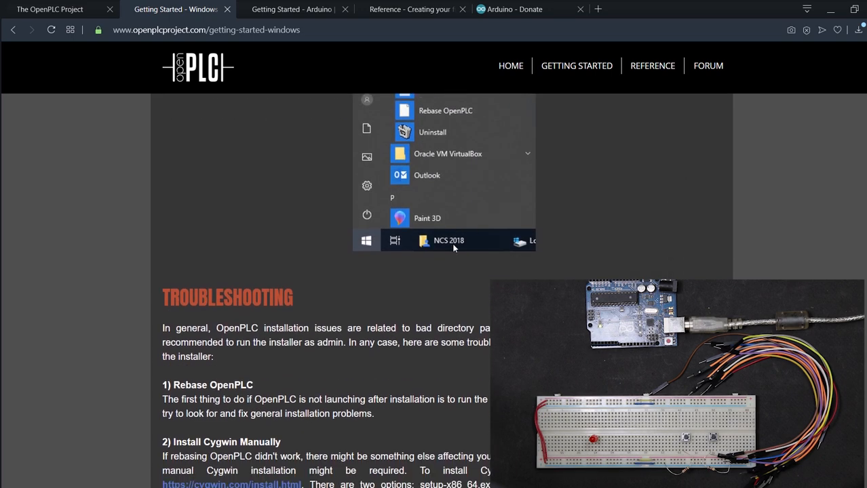
scroll(down, 3)
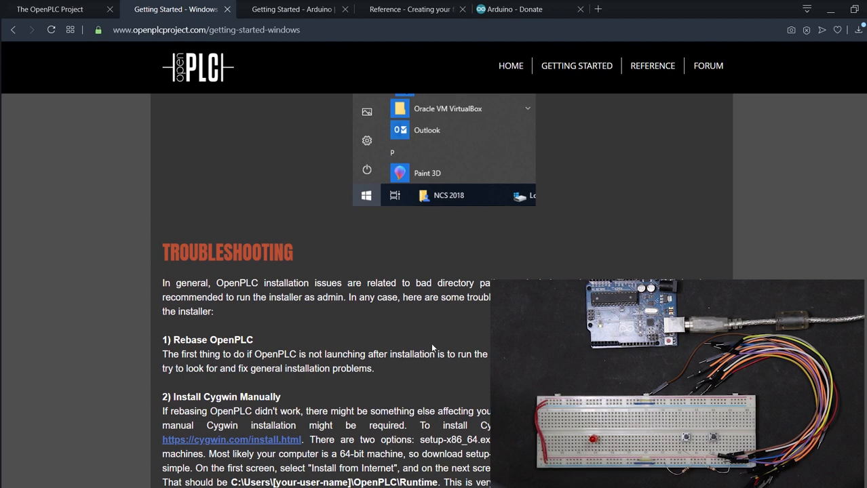
mouse_move(479, 341)
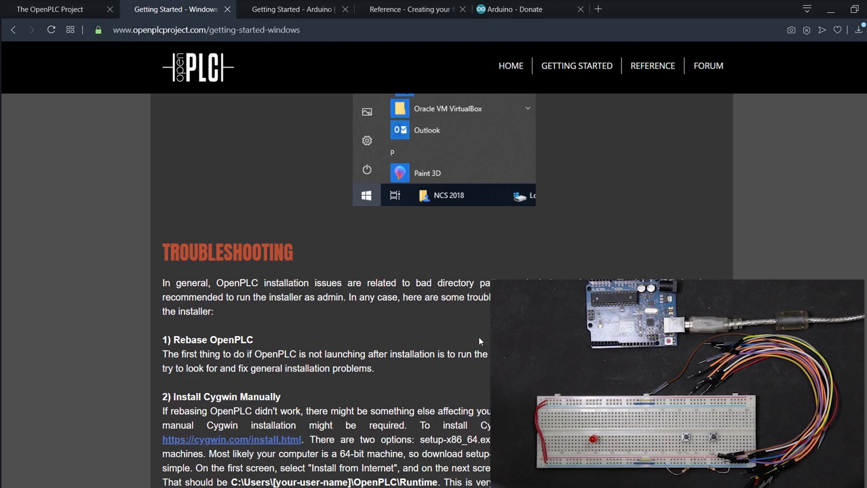
scroll(down, 3)
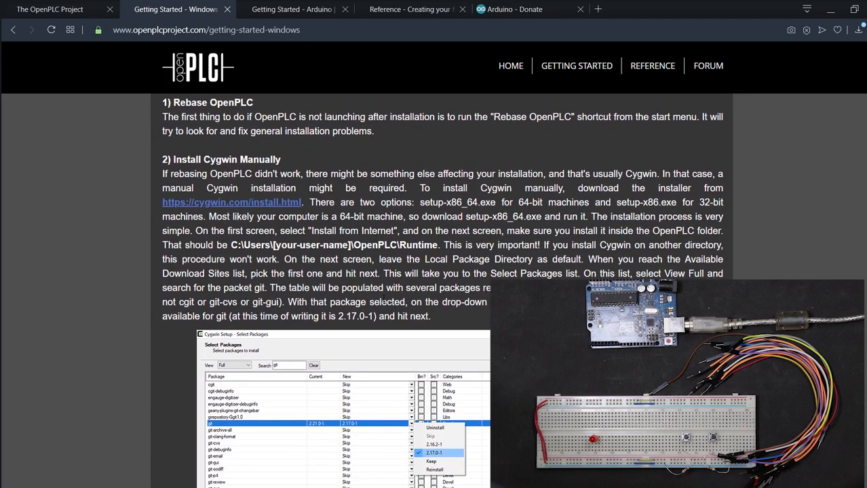
scroll(down, 3)
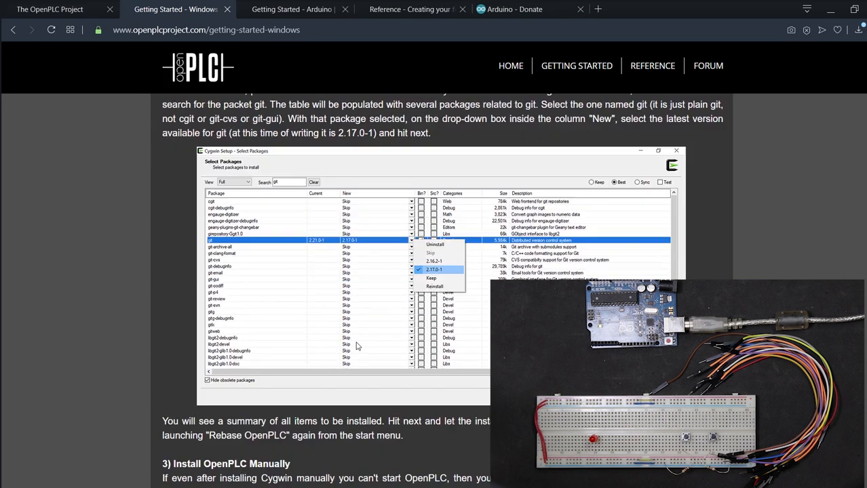
scroll(down, 3)
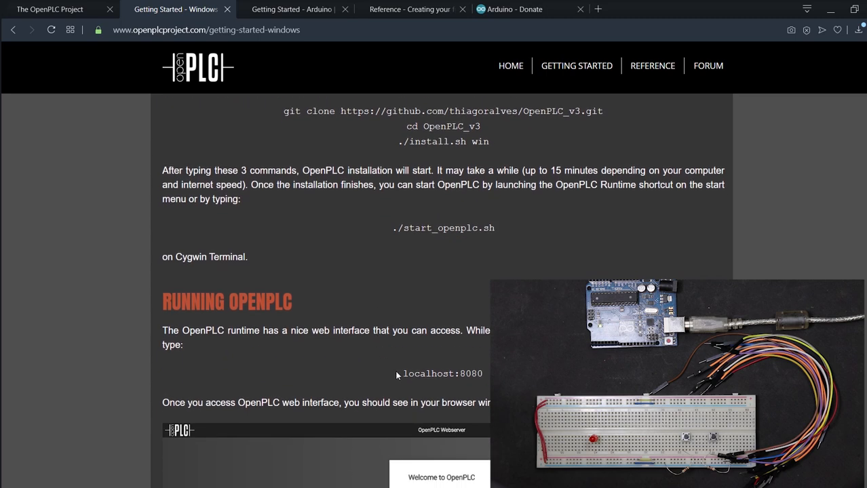
double_click(443, 374)
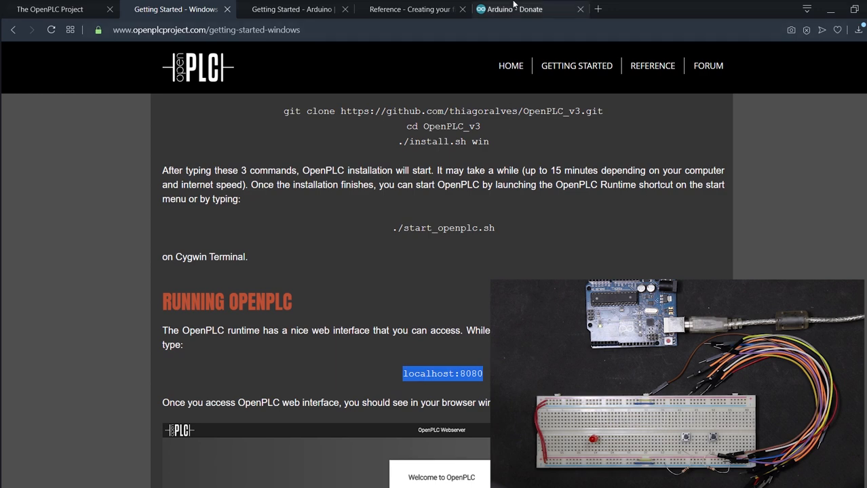
Load localhost:8080 and verify the guide's default 'openplc' username before returning to login.
text(localhost:8080/login)
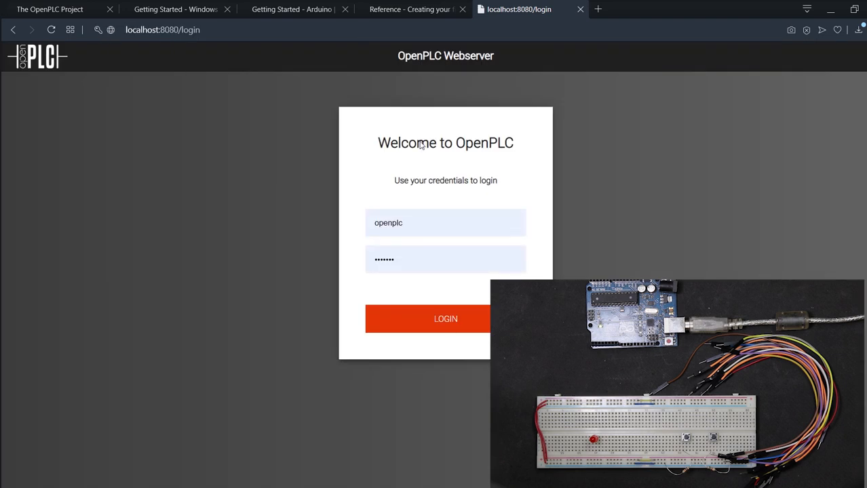
mouse_move(446, 180)
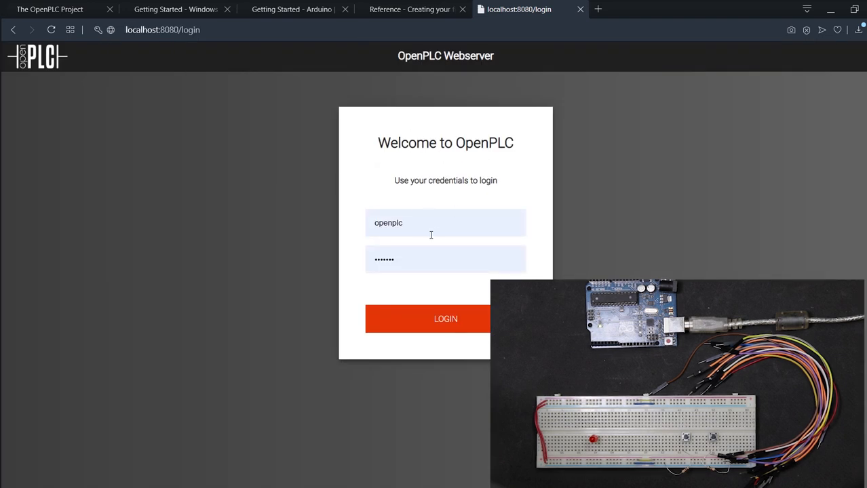
mouse_move(438, 220)
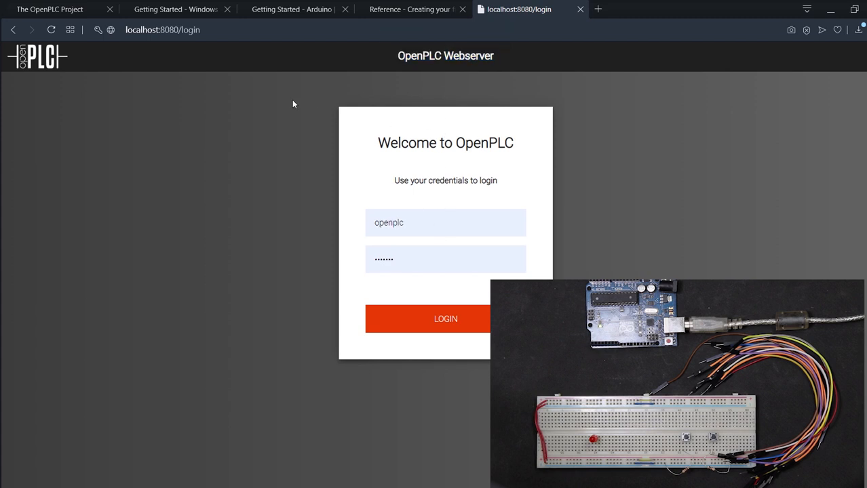
mouse_move(309, 192)
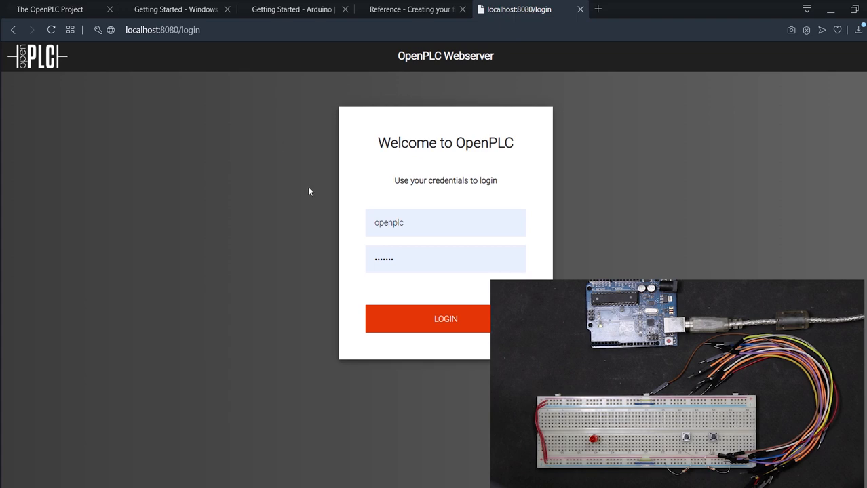
click(175, 9)
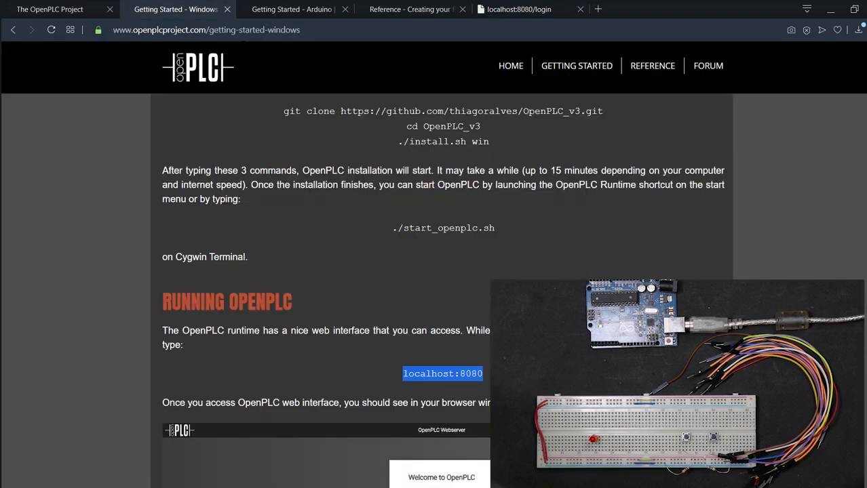
scroll(down, 3)
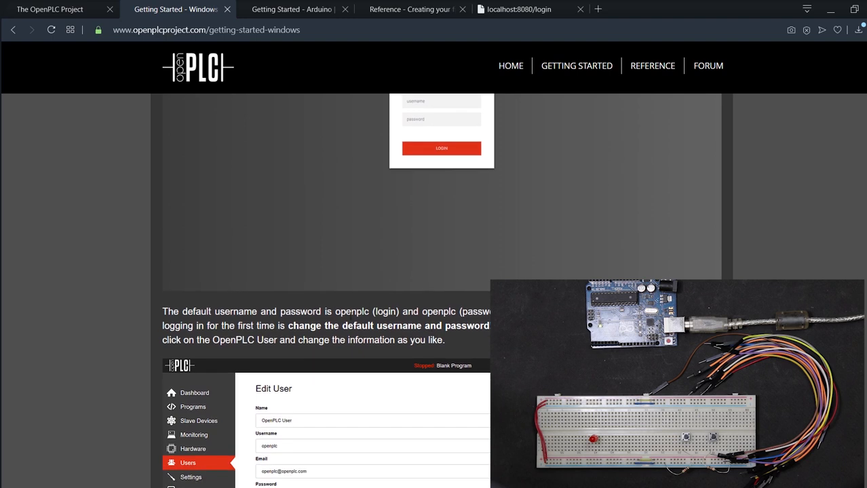
double_click(351, 312)
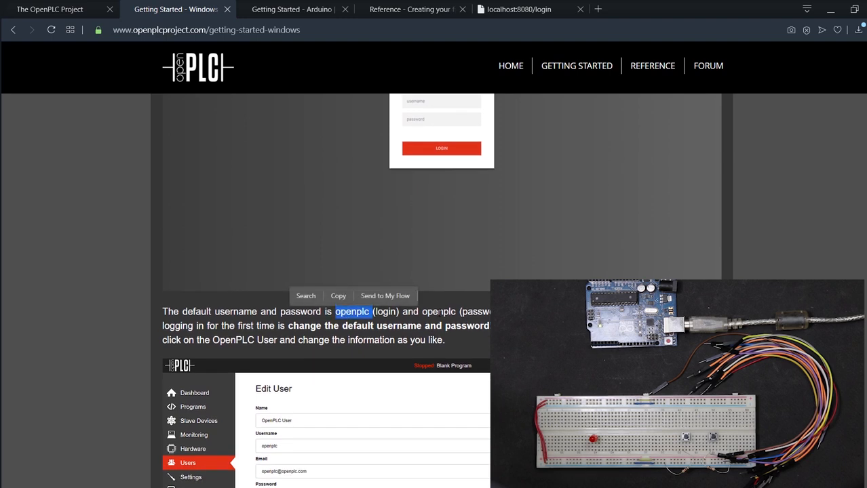
click(519, 8)
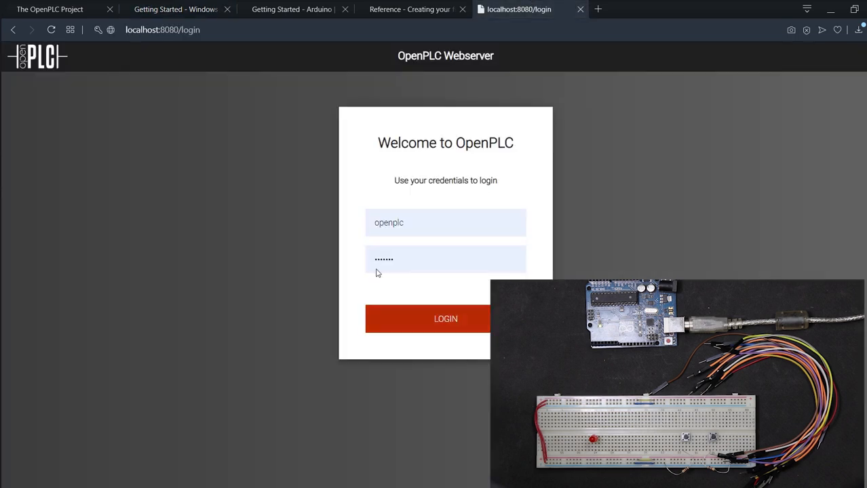
click(446, 319)
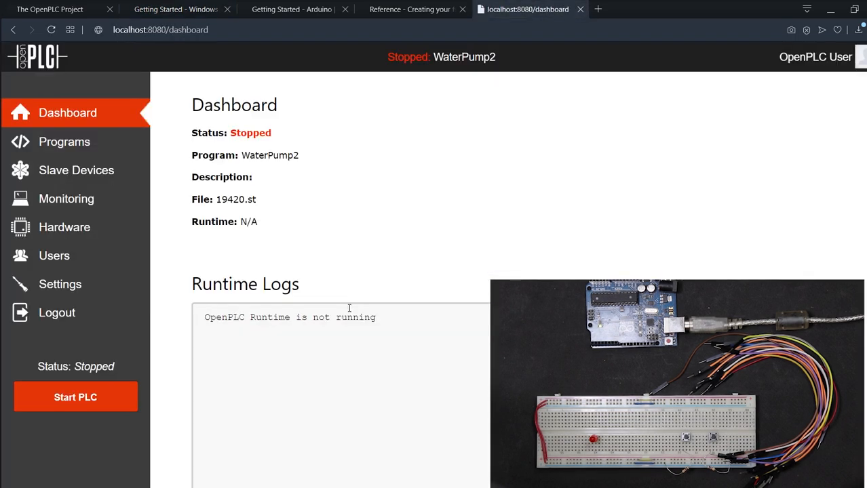
mouse_move(362, 257)
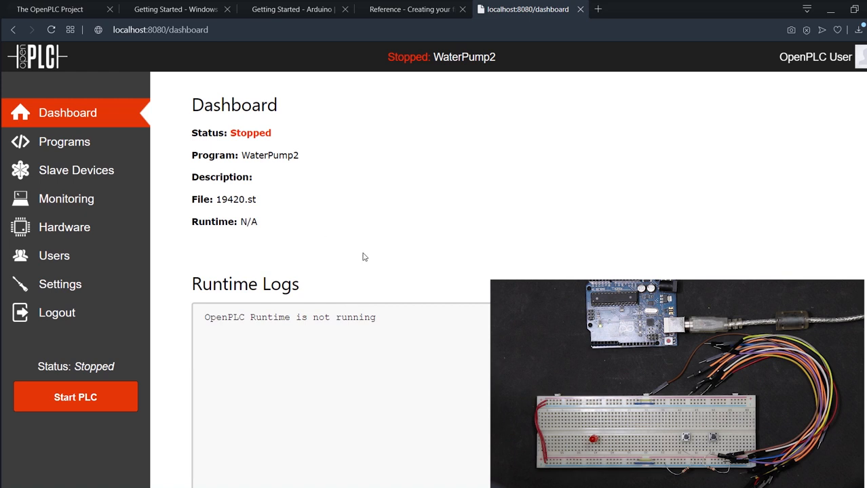
mouse_move(320, 175)
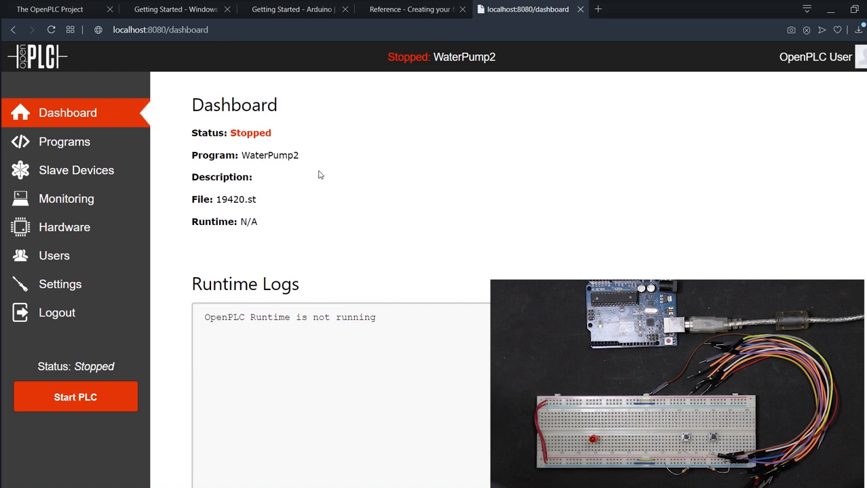
mouse_move(455, 207)
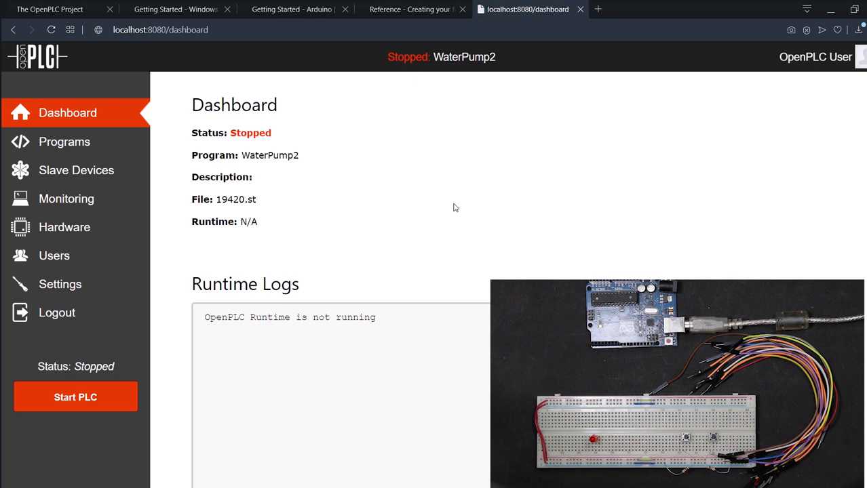
double_click(276, 155)
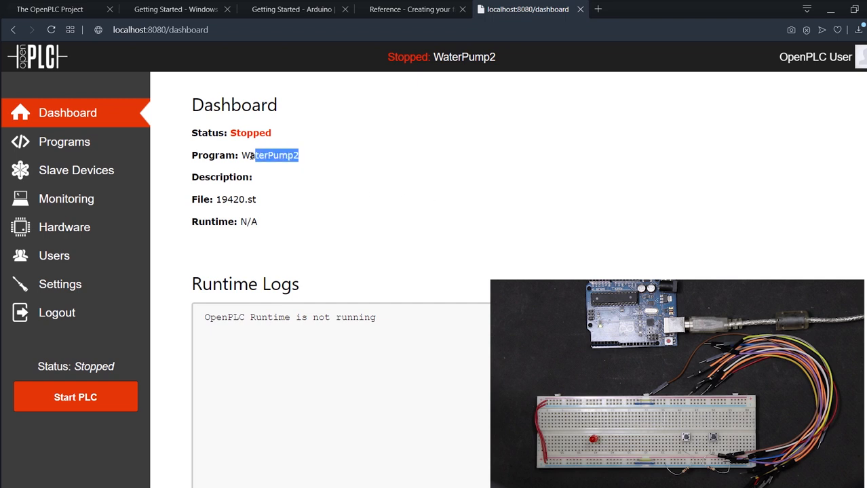
click(288, 178)
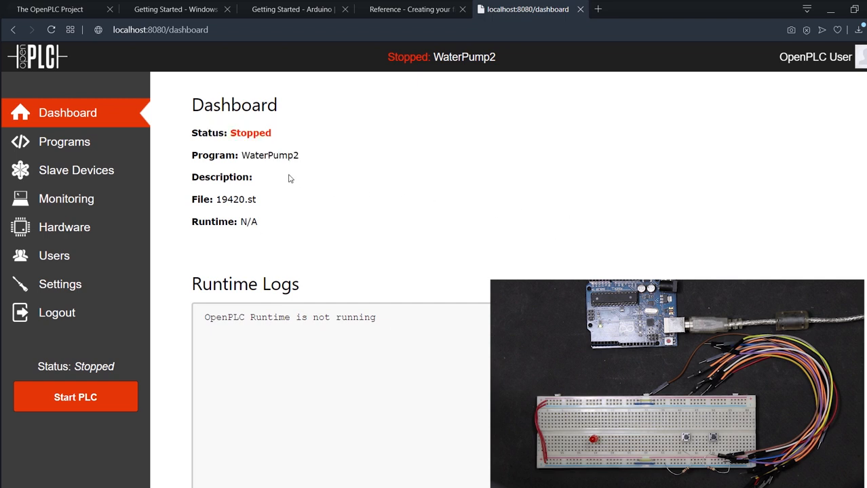
mouse_move(389, 179)
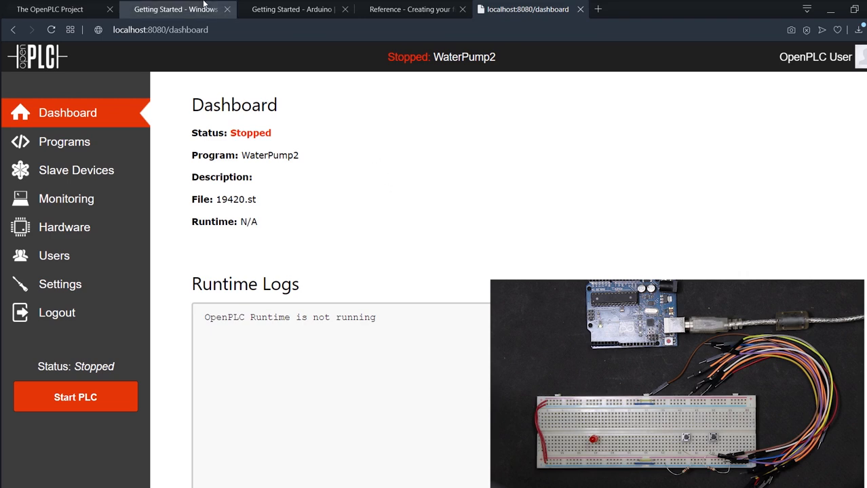
click(175, 9)
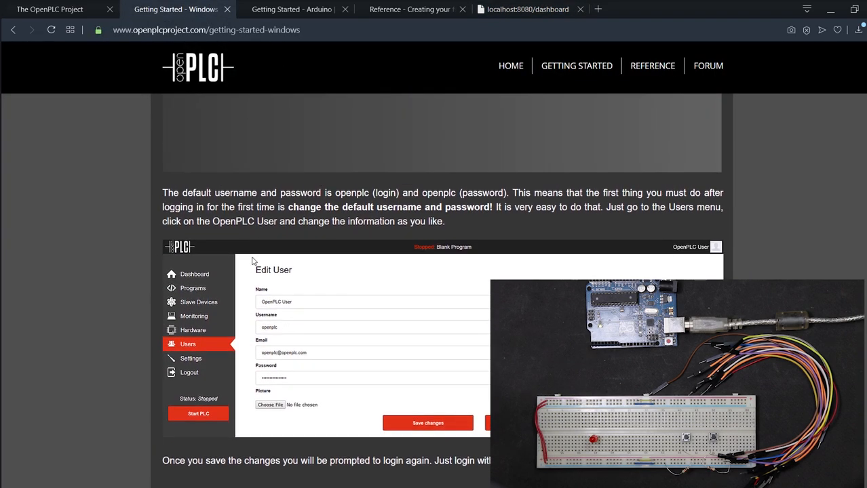
mouse_move(270, 284)
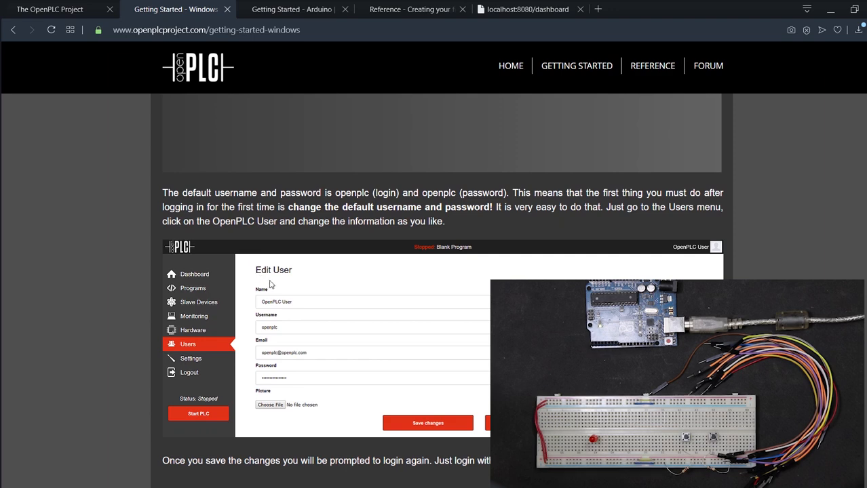
click(528, 9)
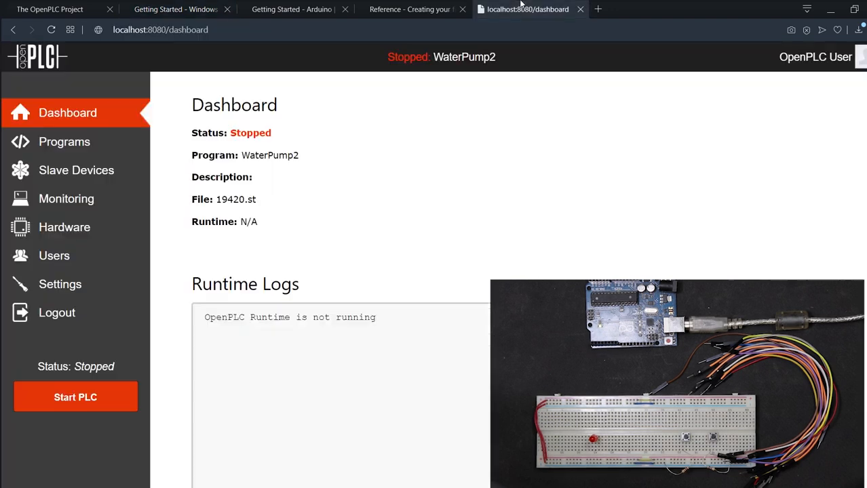
Open the default openplc user's Edit User form after checking the guide's SETUP SLAVE I/O section.
click(54, 255)
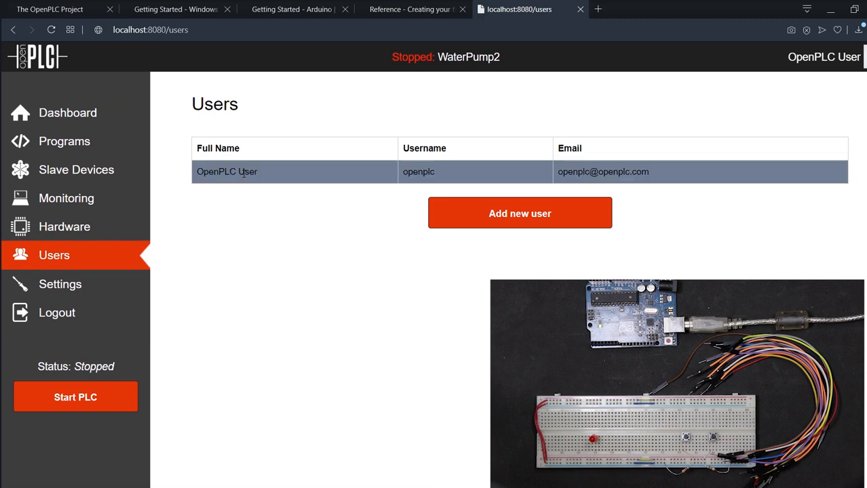
click(295, 172)
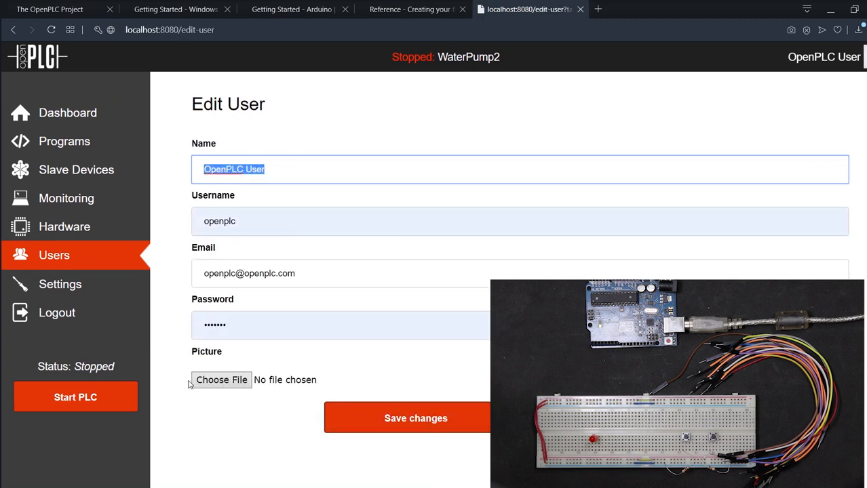
click(175, 9)
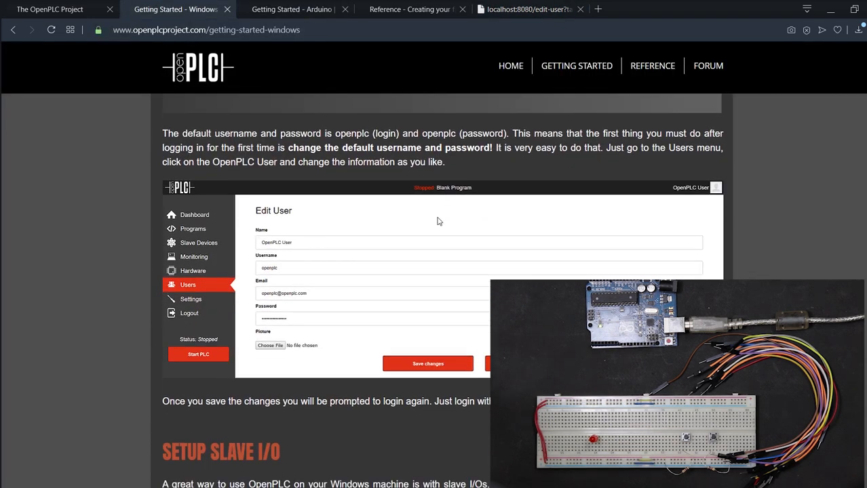
scroll(down, 3)
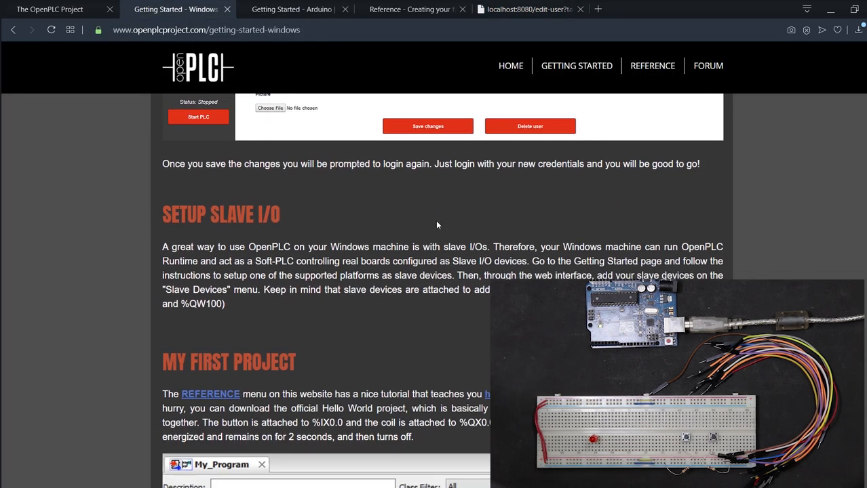
double_click(220, 214)
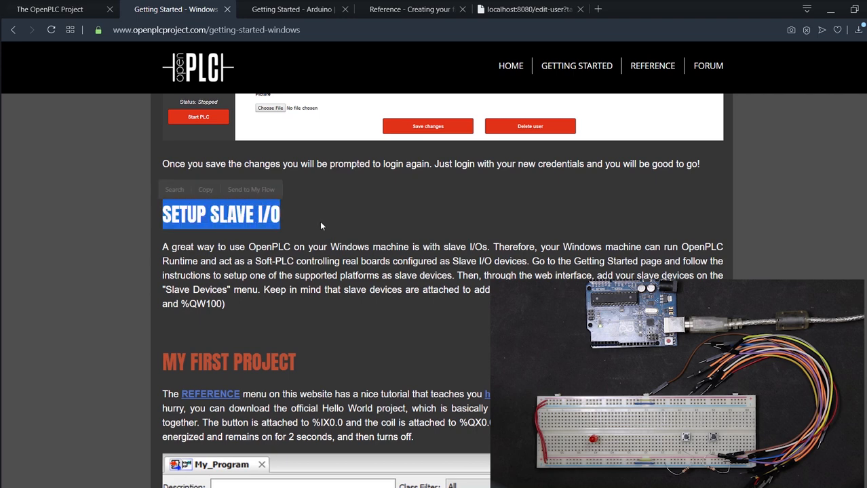
scroll(down, 3)
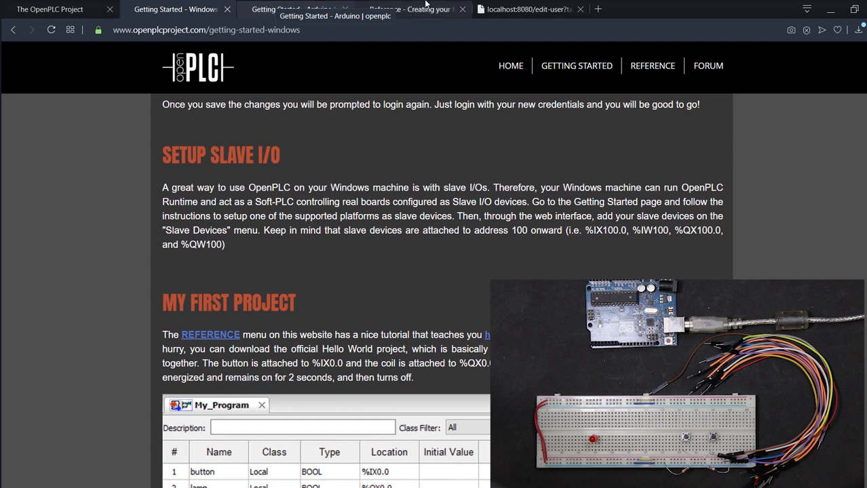
click(529, 9)
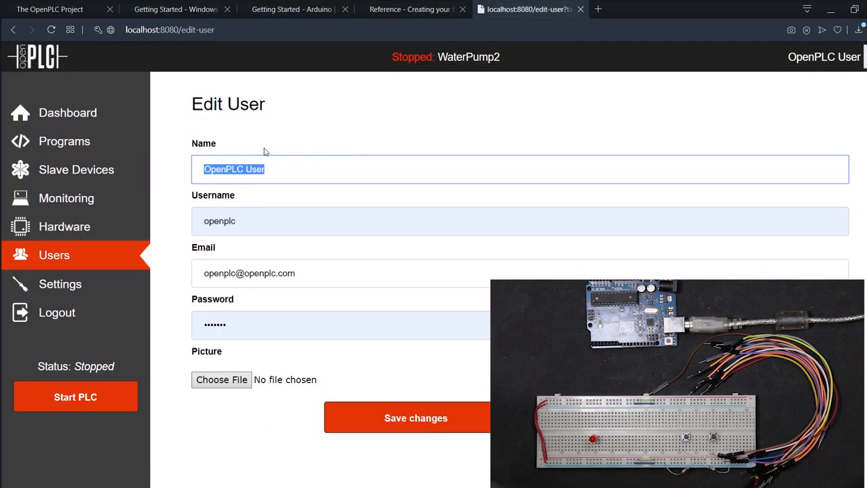
mouse_move(184, 152)
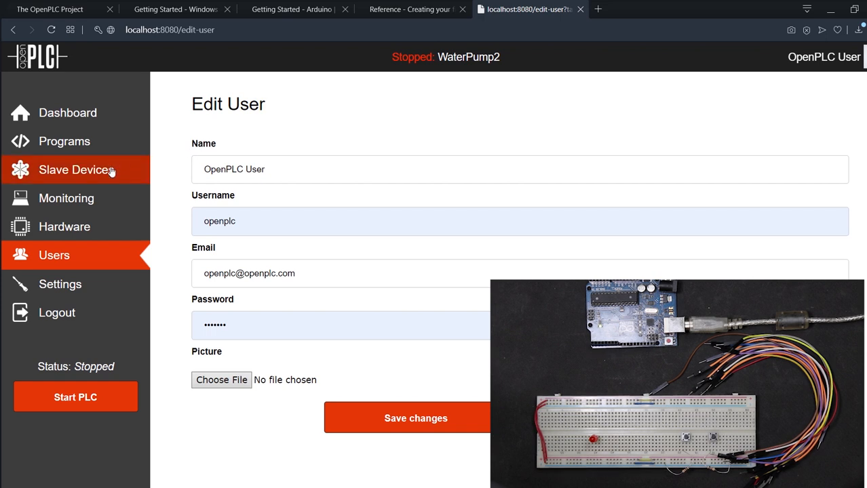
Review MyArduino's settings, an Arduino Uno on COM3, and return to the Slave Devices list.
click(75, 169)
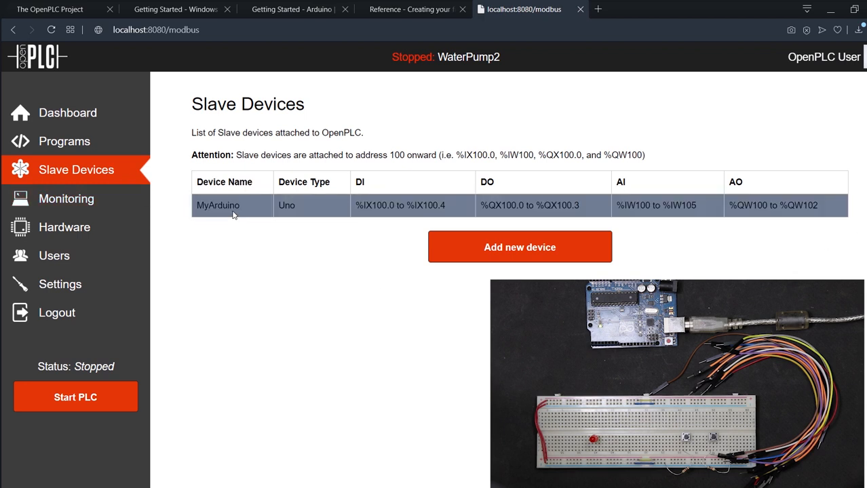
click(218, 206)
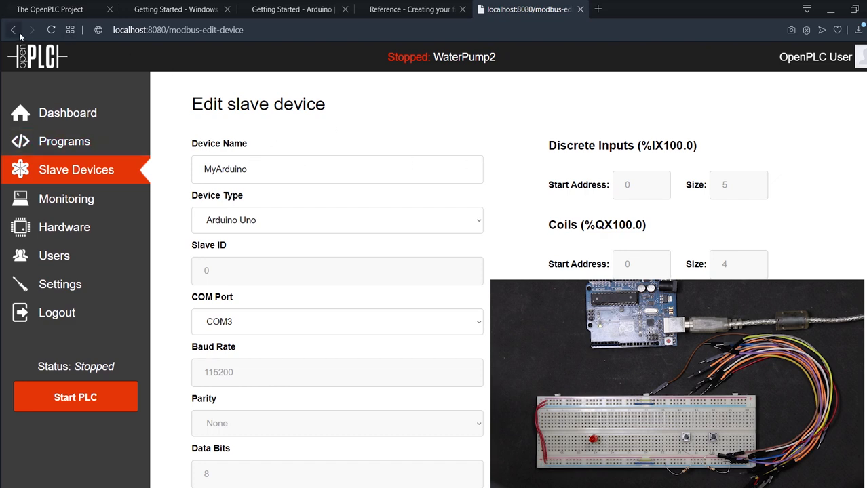
click(13, 30)
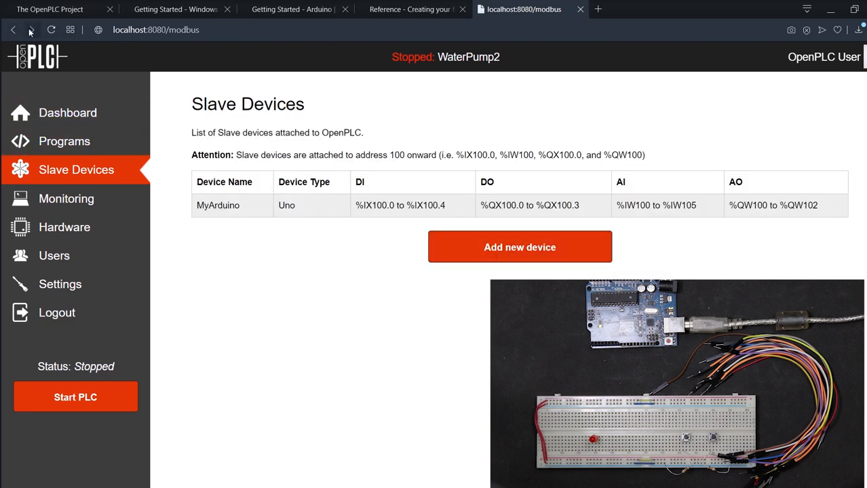
click(218, 205)
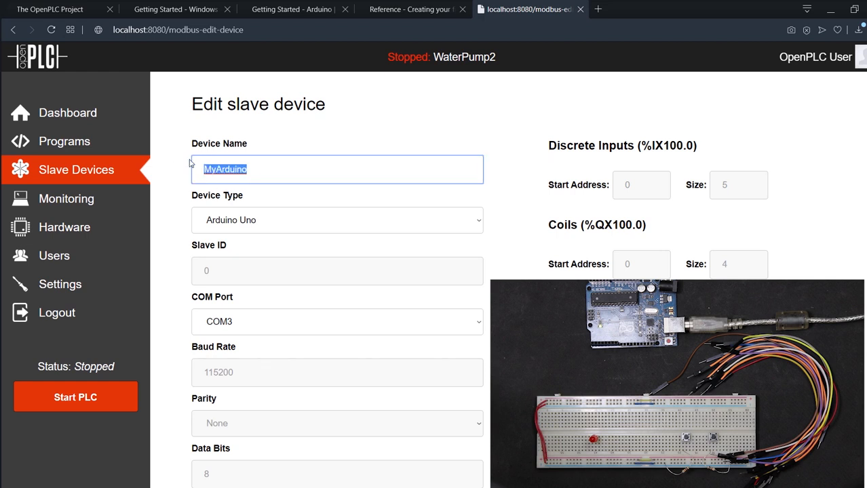
mouse_move(259, 170)
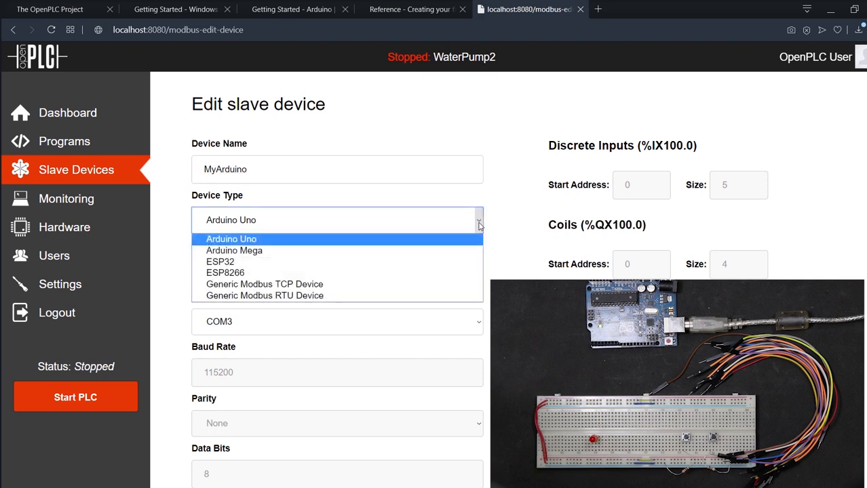
click(230, 239)
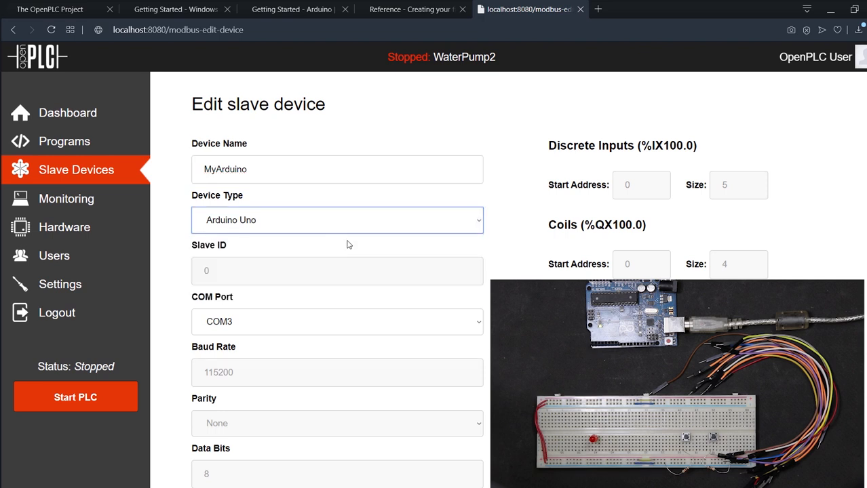
scroll(down, 3)
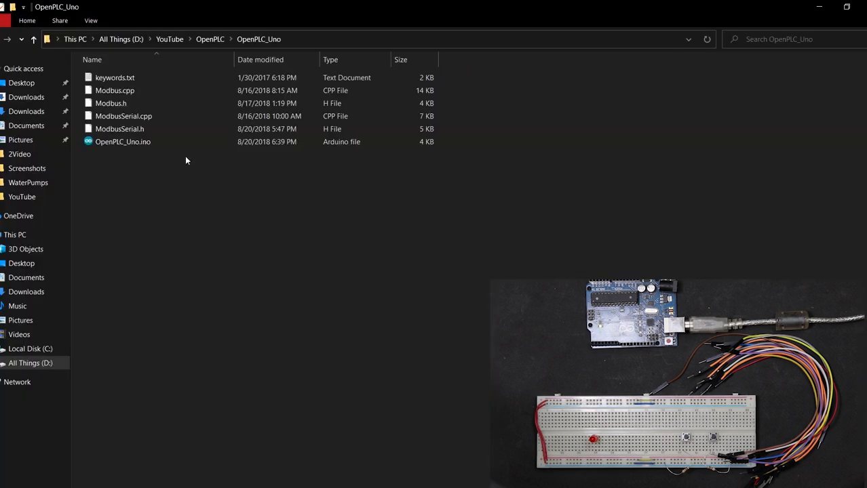
click(123, 142)
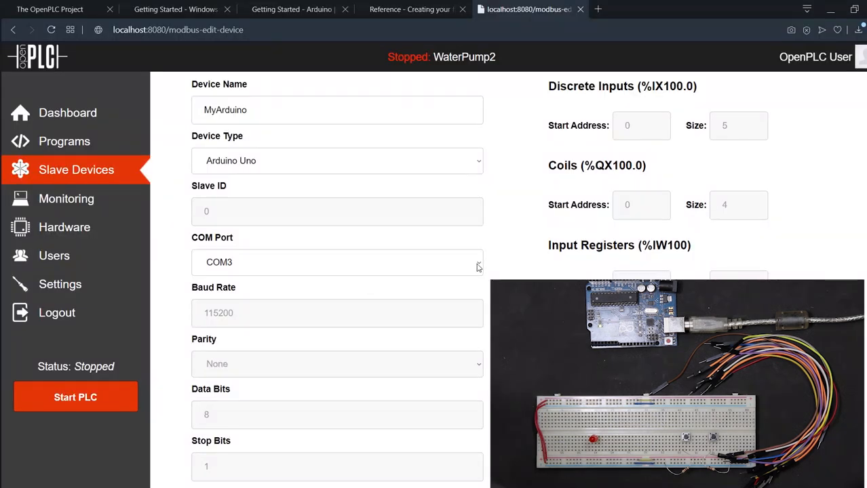
scroll(down, 3)
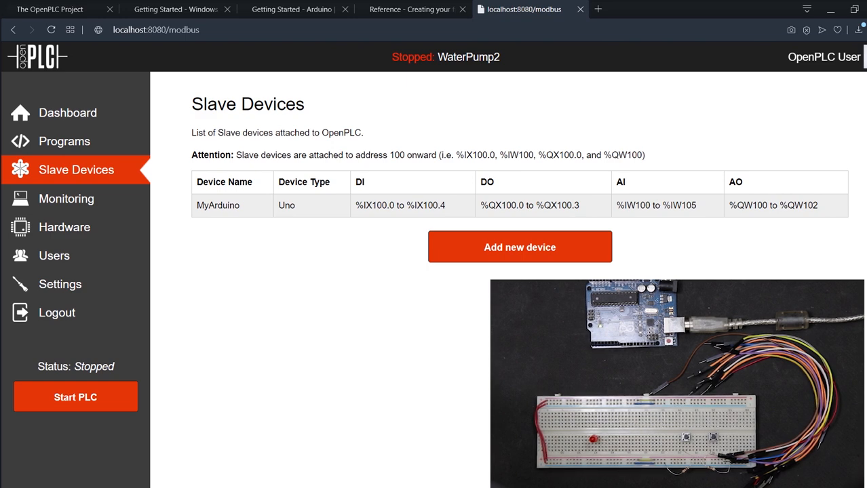
Read the first-project wiring diagram and observations, then move to the Windows Getting Started guide.
click(410, 9)
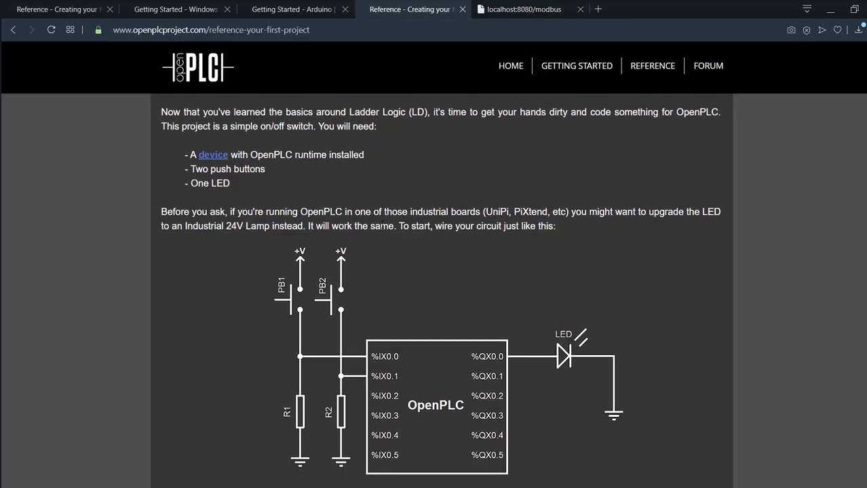
scroll(down, 3)
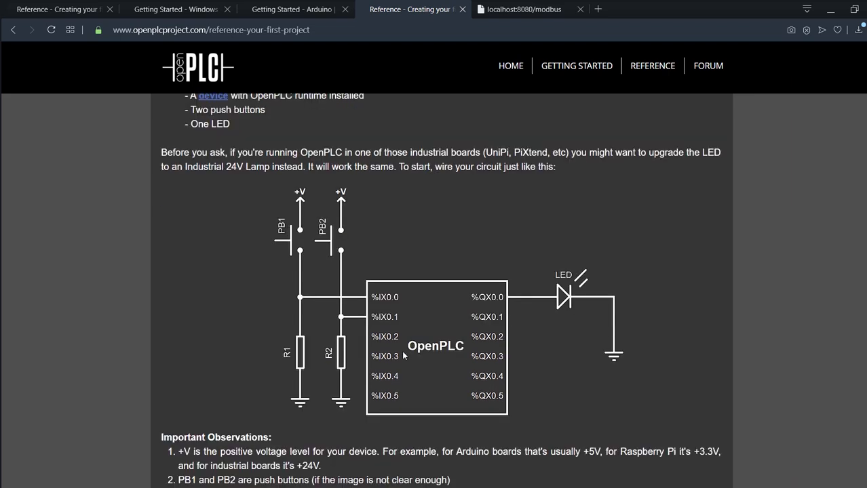
mouse_move(270, 221)
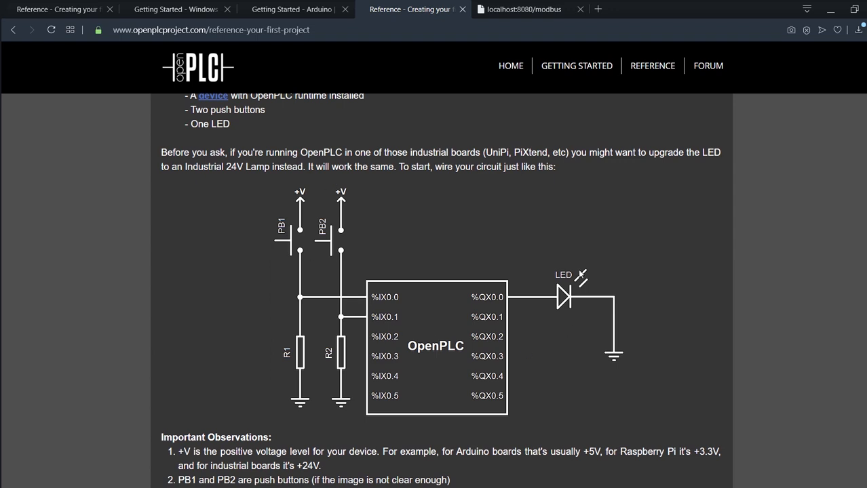
mouse_move(548, 254)
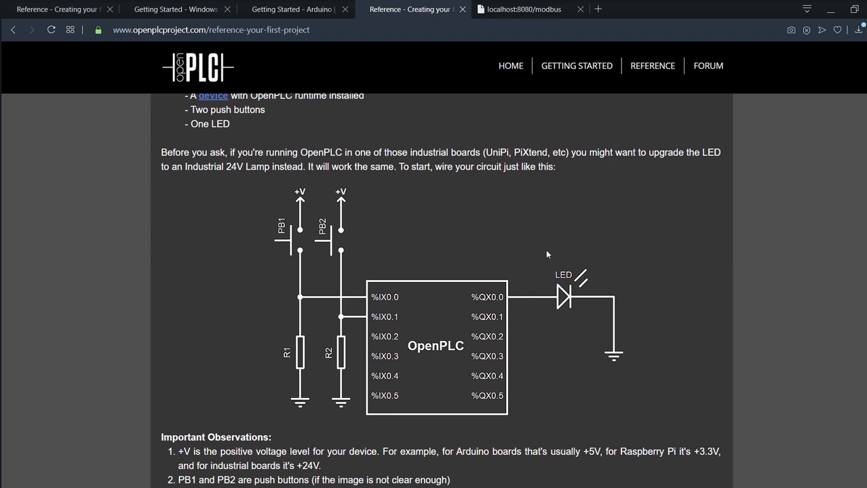
scroll(down, 3)
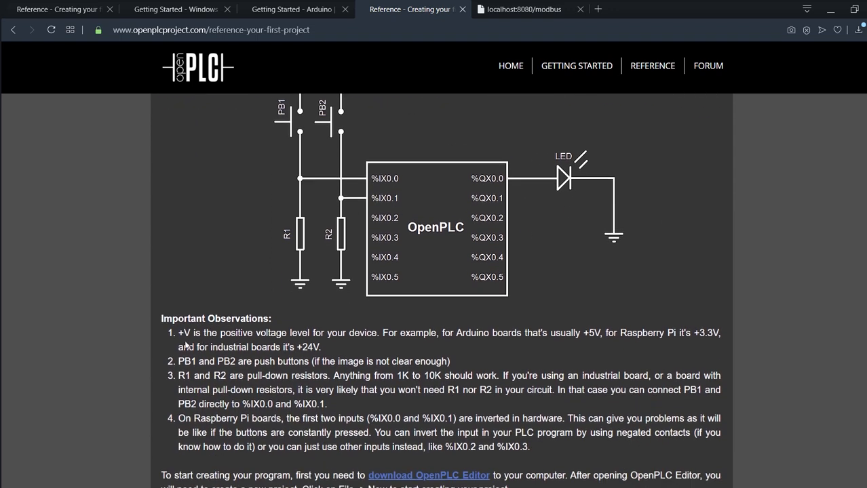
drag(178, 333, 542, 433)
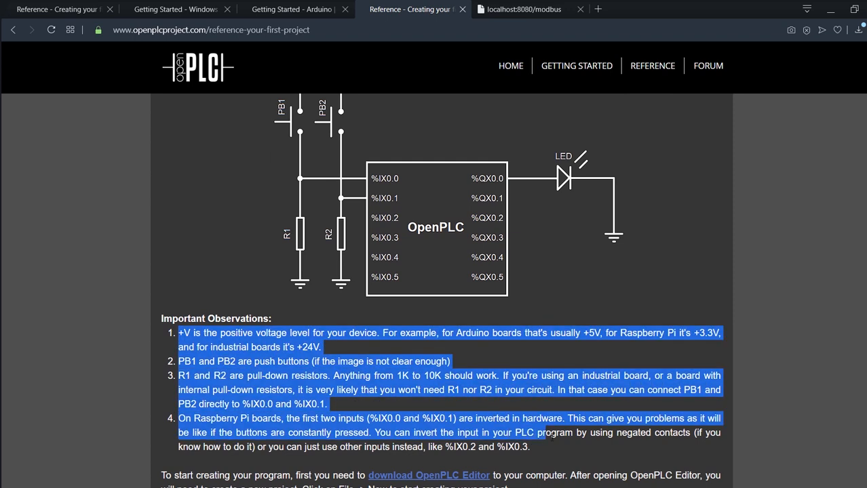
click(407, 302)
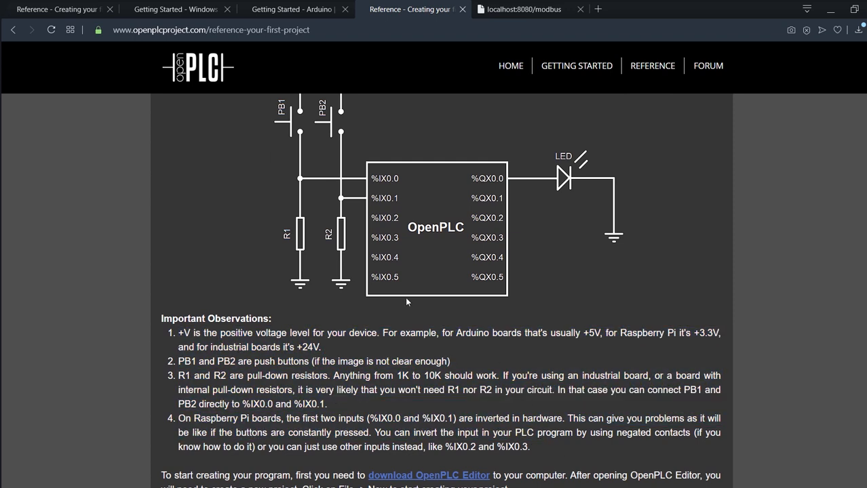
mouse_move(455, 303)
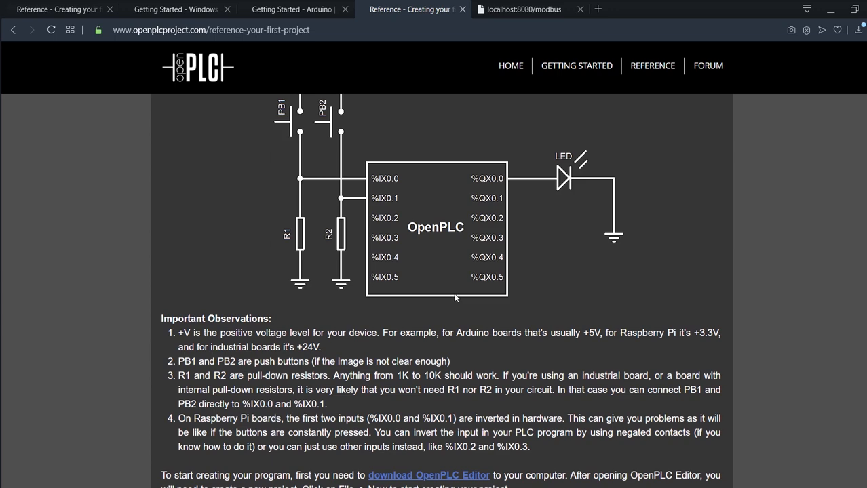
mouse_move(337, 137)
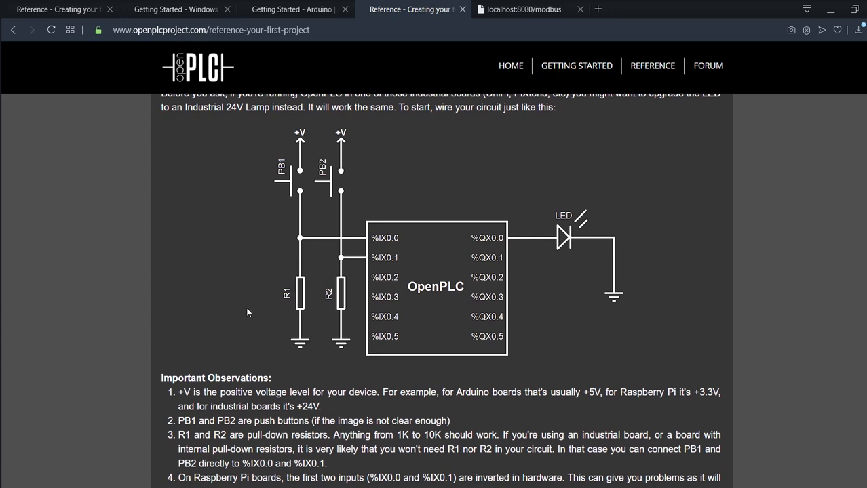
scroll(down, 3)
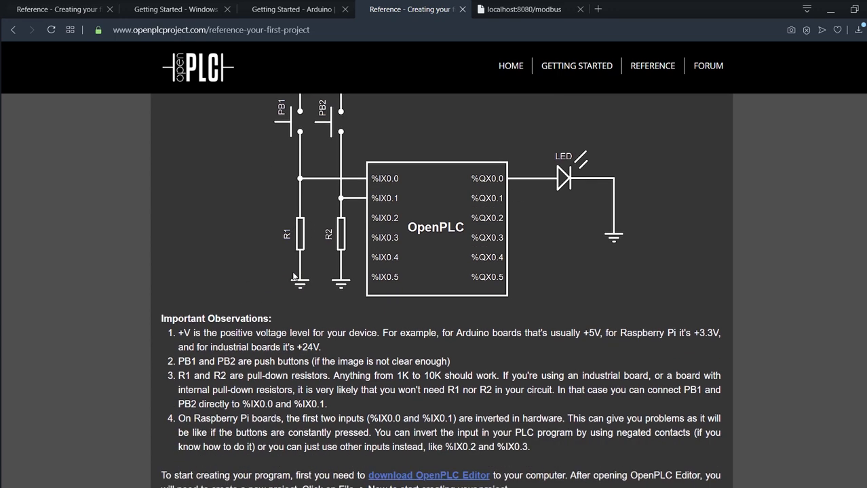
scroll(down, 3)
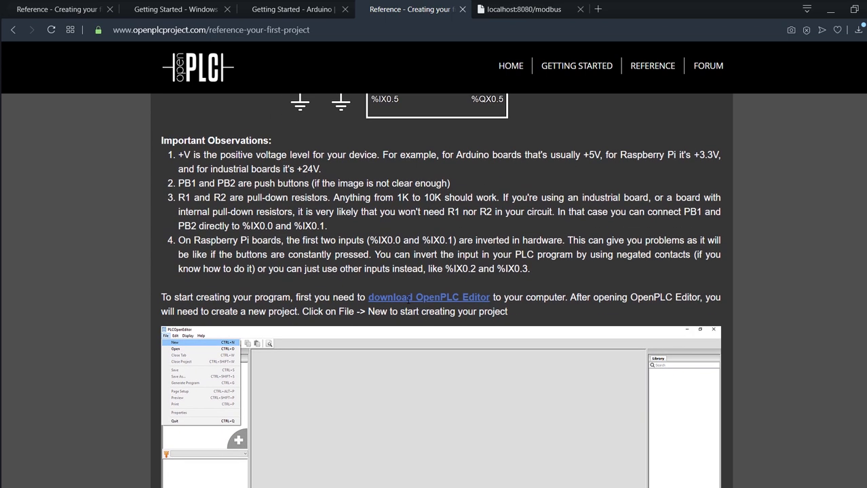
mouse_move(390, 284)
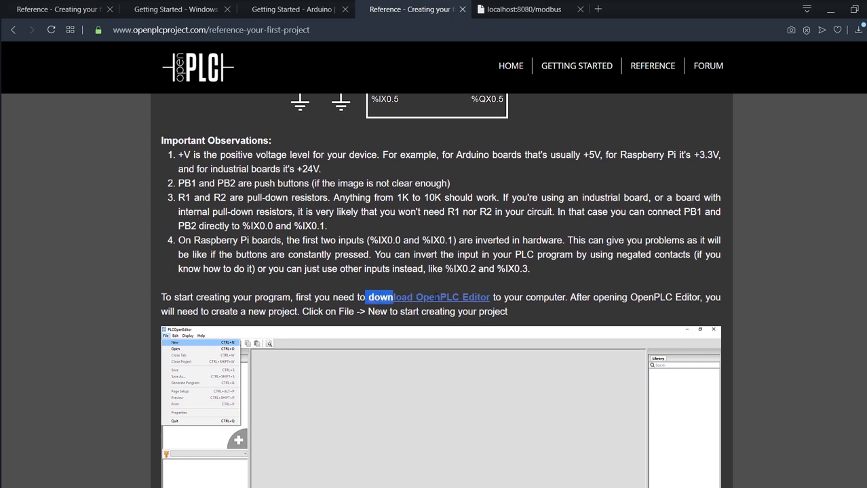
click(175, 8)
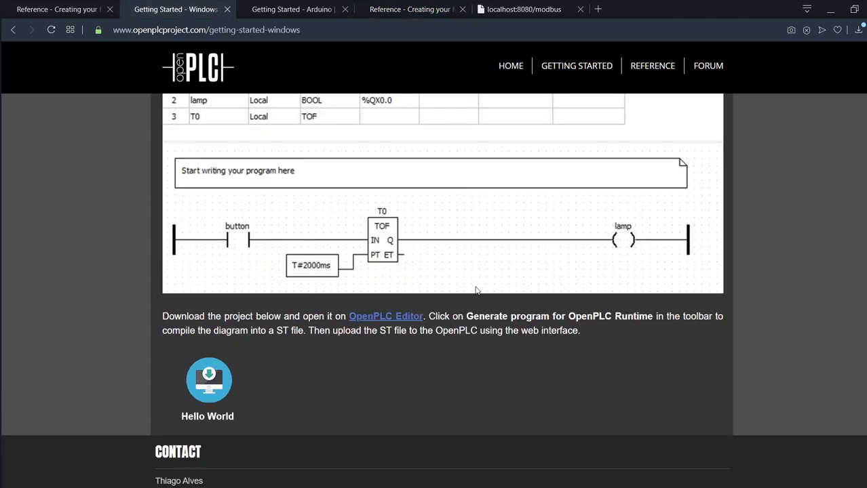
Launch OpenPLC Editor from the Start menu's OpenPLC folder and return to the first-project tutorial.
scroll(up, 3)
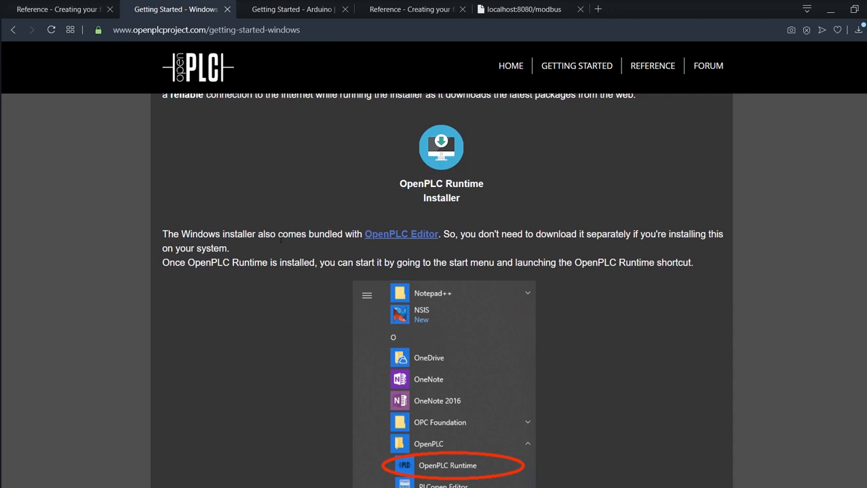
drag(278, 234, 439, 234)
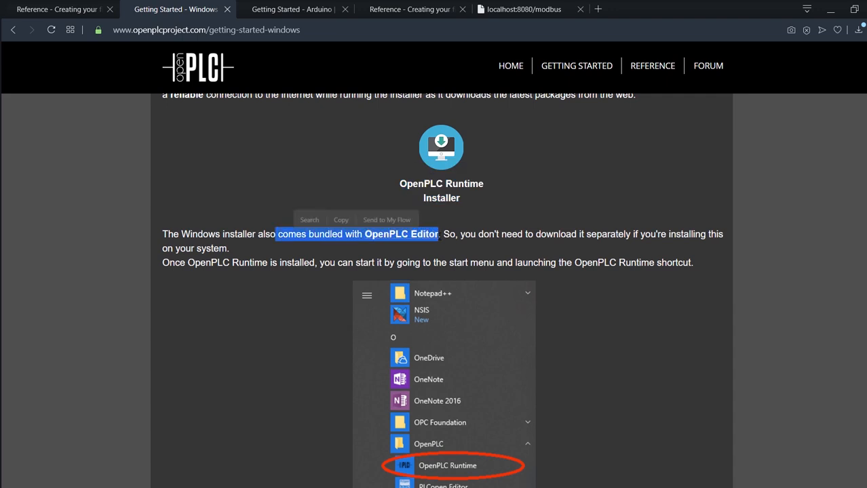
click(52, 305)
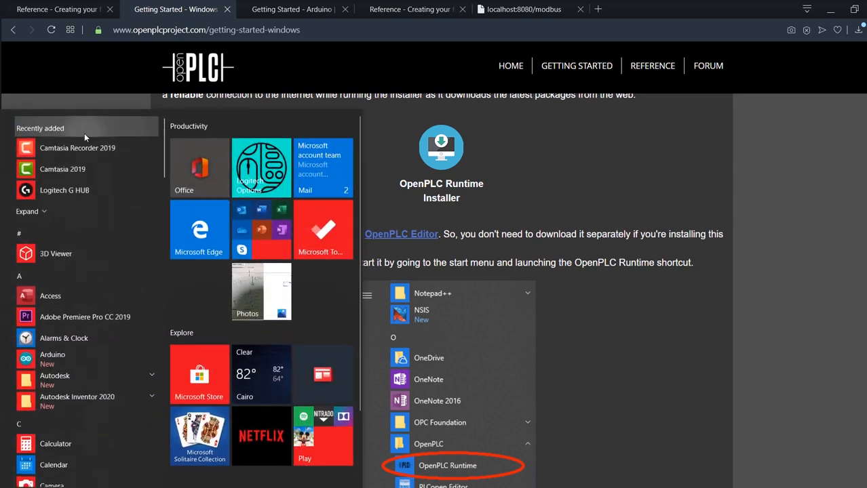
scroll(down, 3)
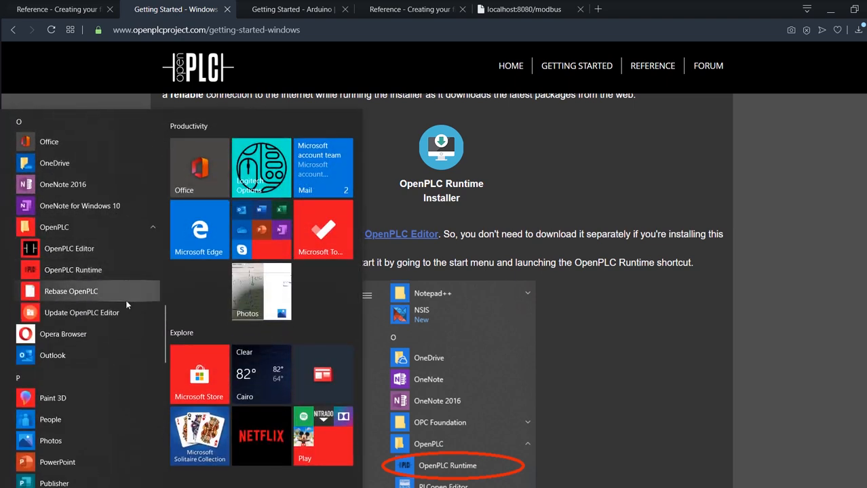
click(108, 257)
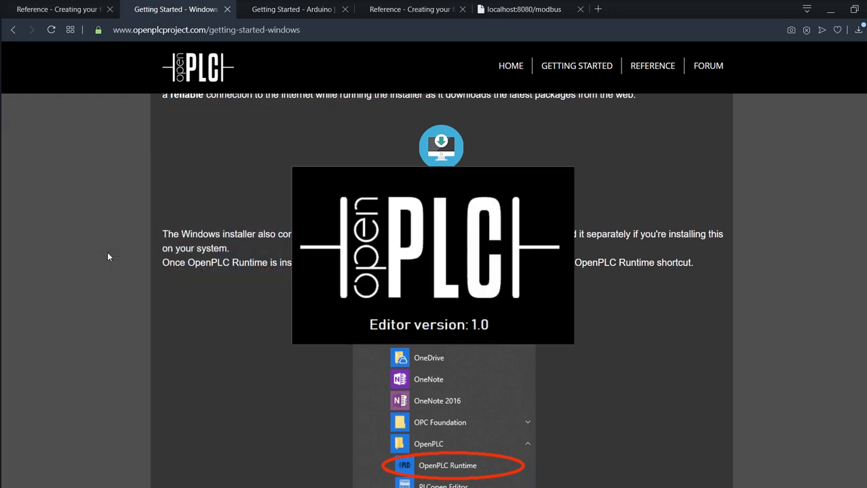
click(410, 9)
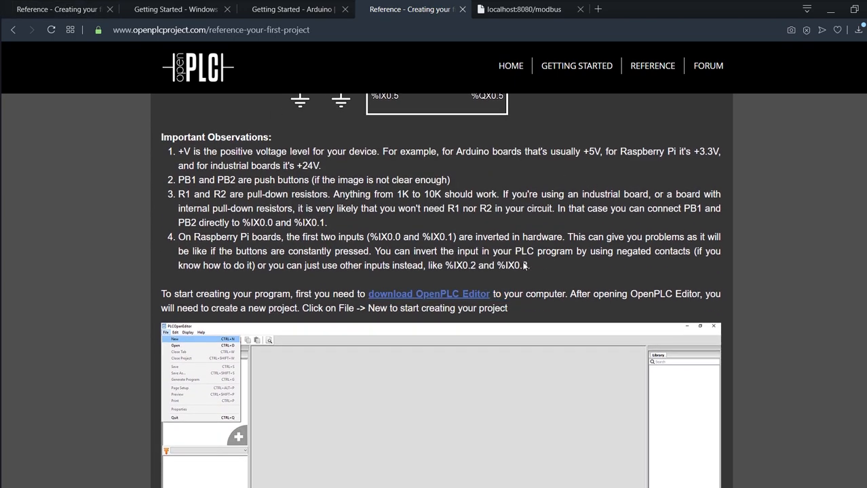
scroll(down, 3)
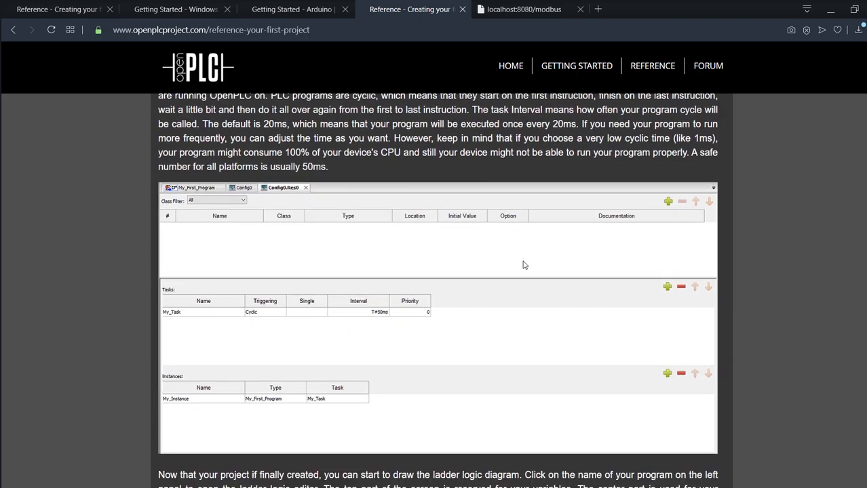
scroll(down, 3)
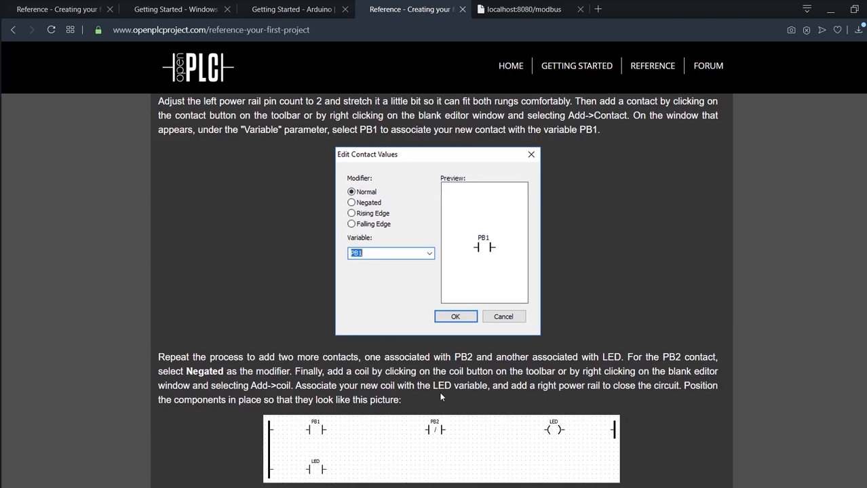
scroll(down, 3)
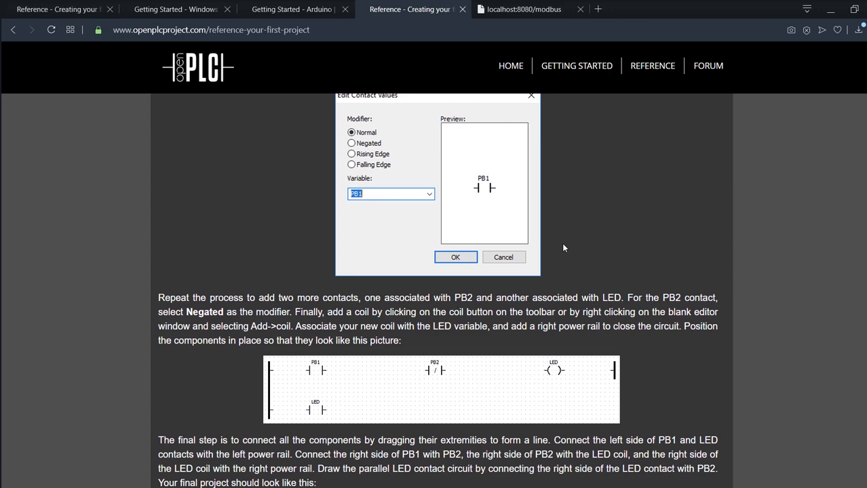
scroll(up, 3)
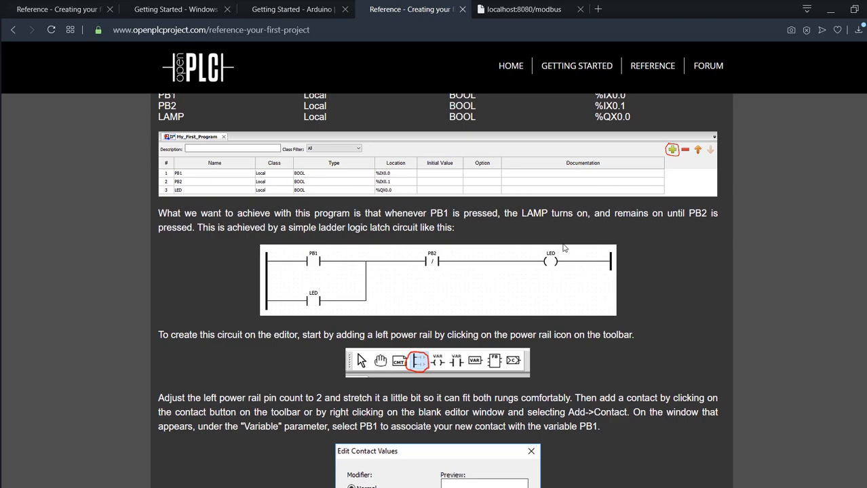
scroll(up, 3)
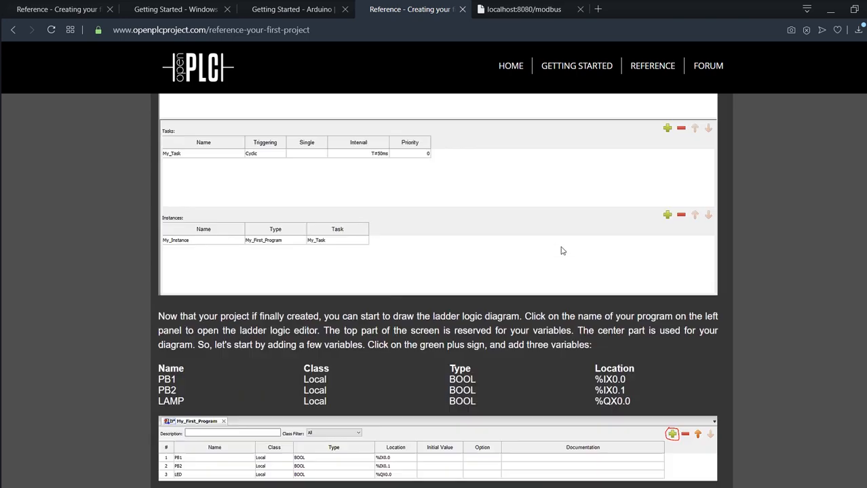
scroll(down, 3)
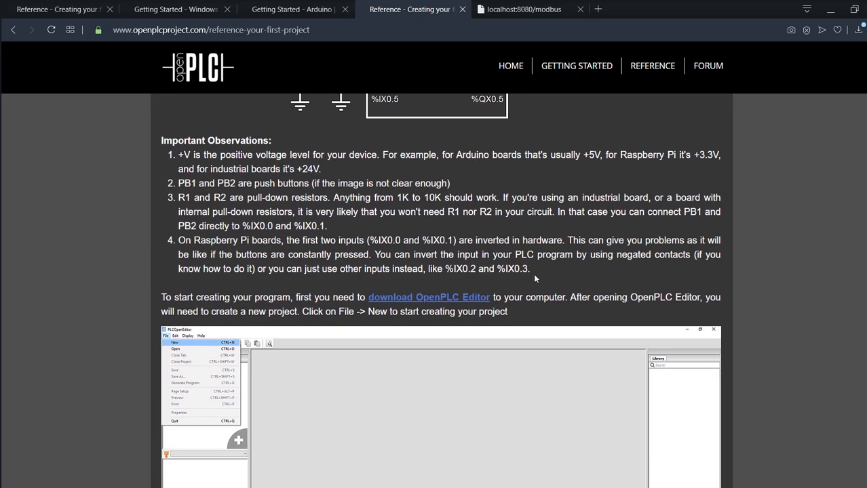
scroll(down, 3)
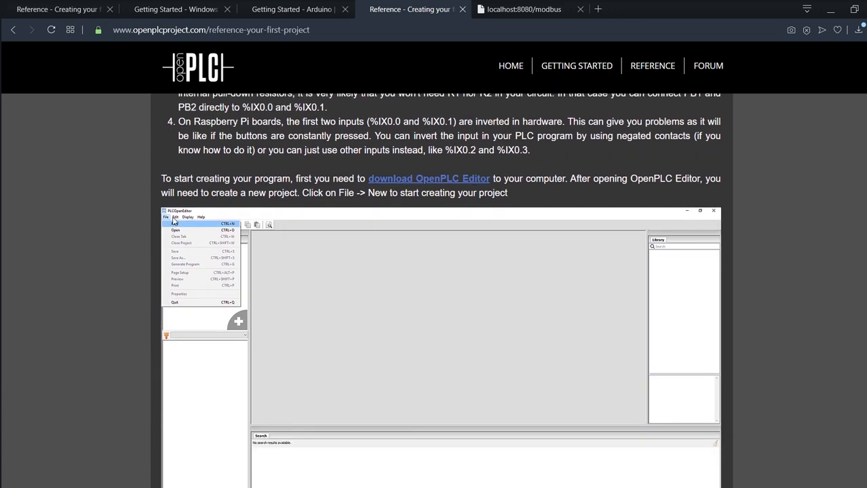
scroll(down, 3)
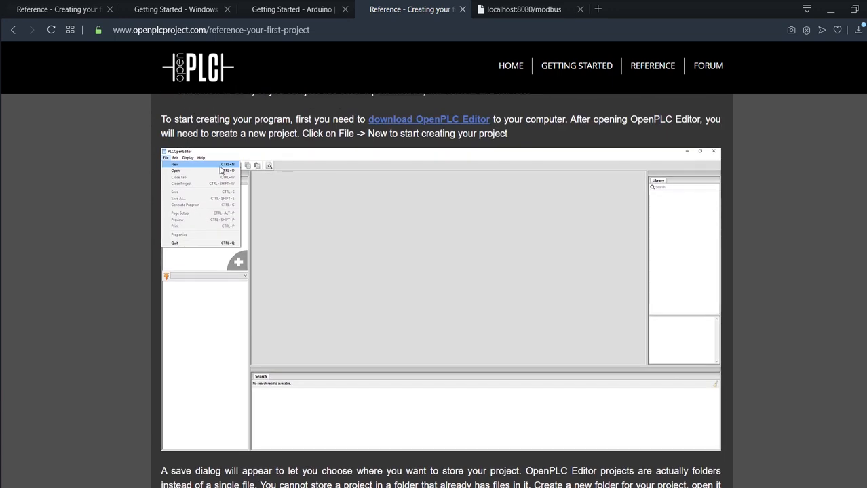
mouse_move(114, 164)
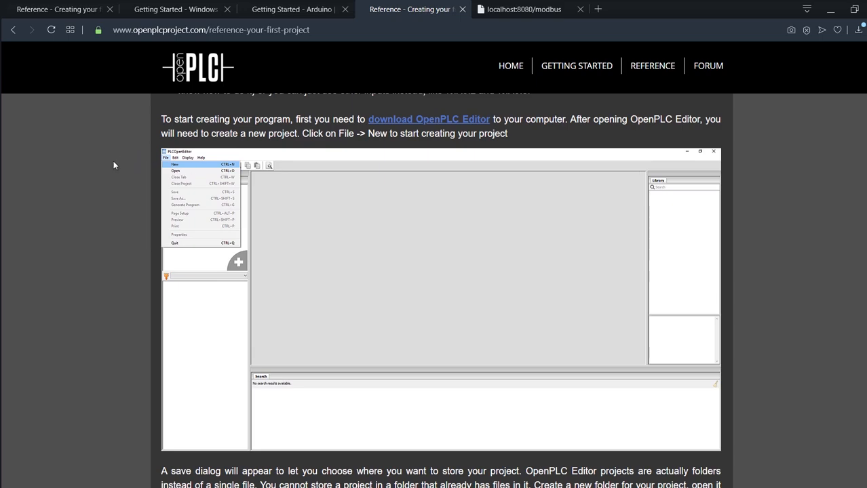
scroll(down, 3)
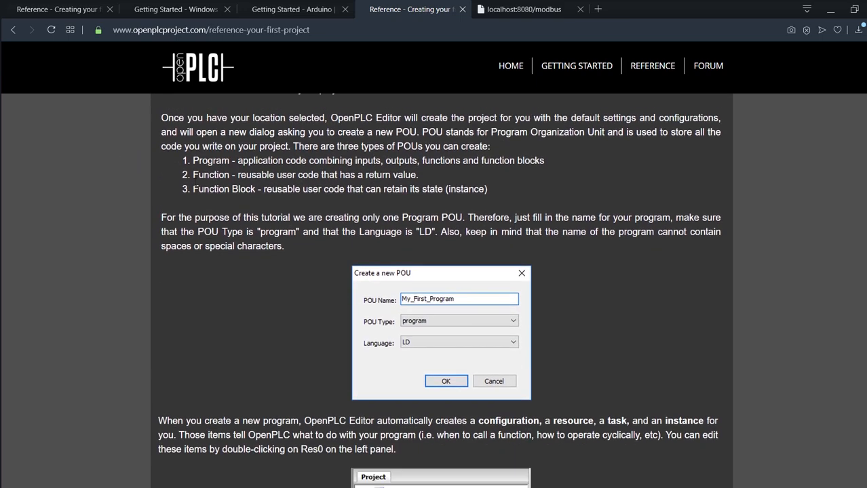
scroll(down, 3)
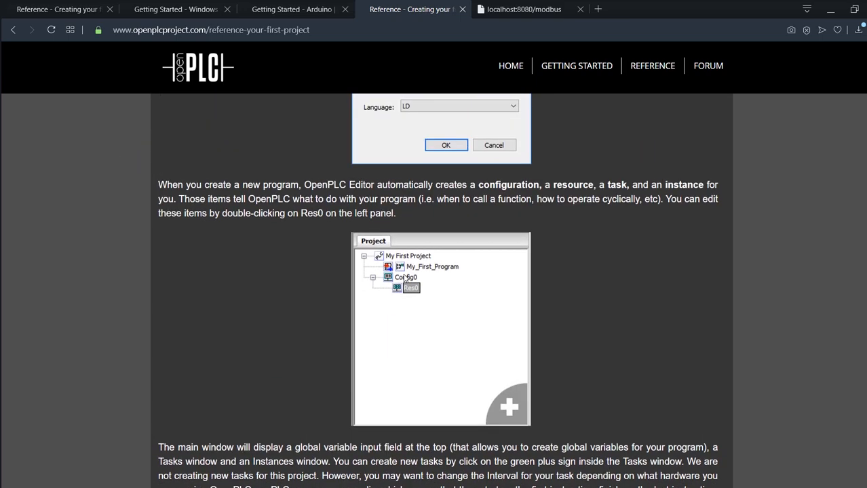